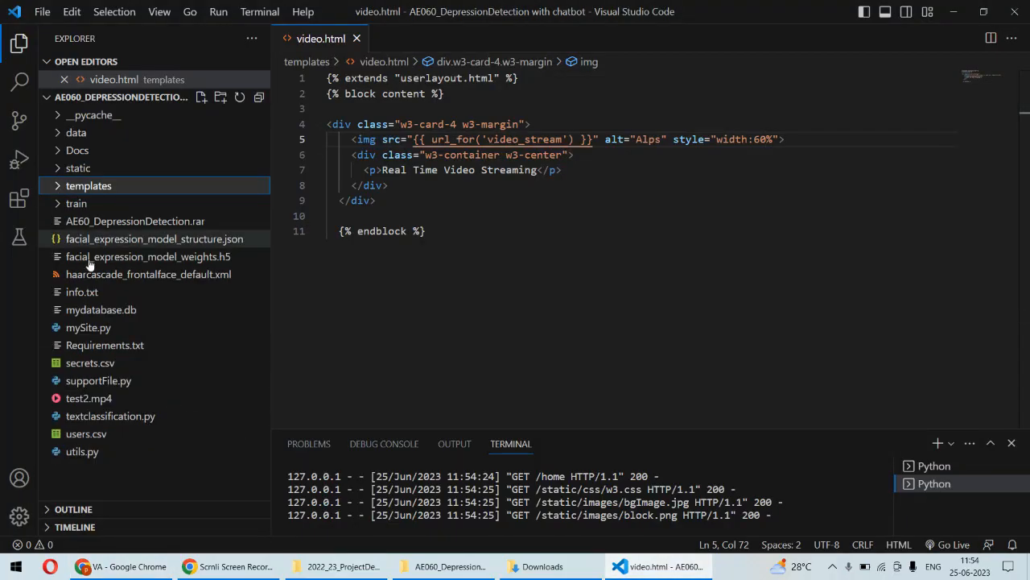
{"action": "mouse_move", "coordinate": [88, 327]}
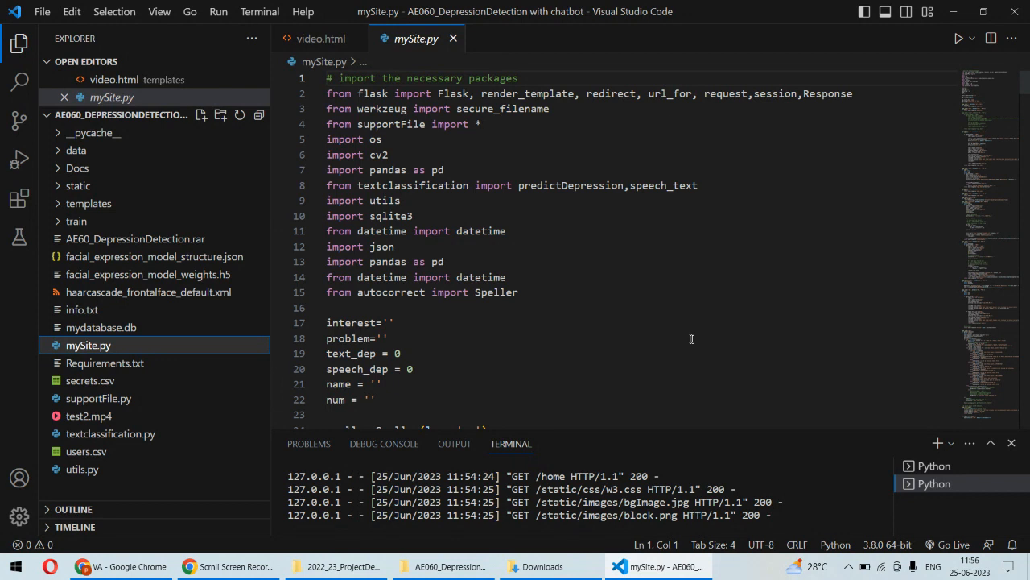
Switch to the web app in Chrome and log in as user 'atul'.
{"action": "left_click", "coordinate": [120, 566]}
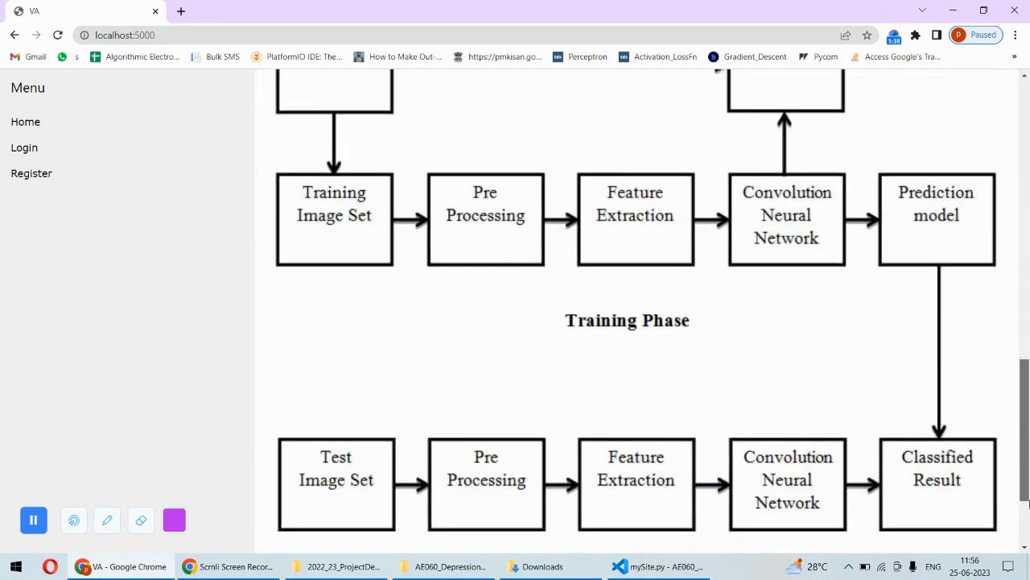
{"action": "left_click", "coordinate": [32, 173]}
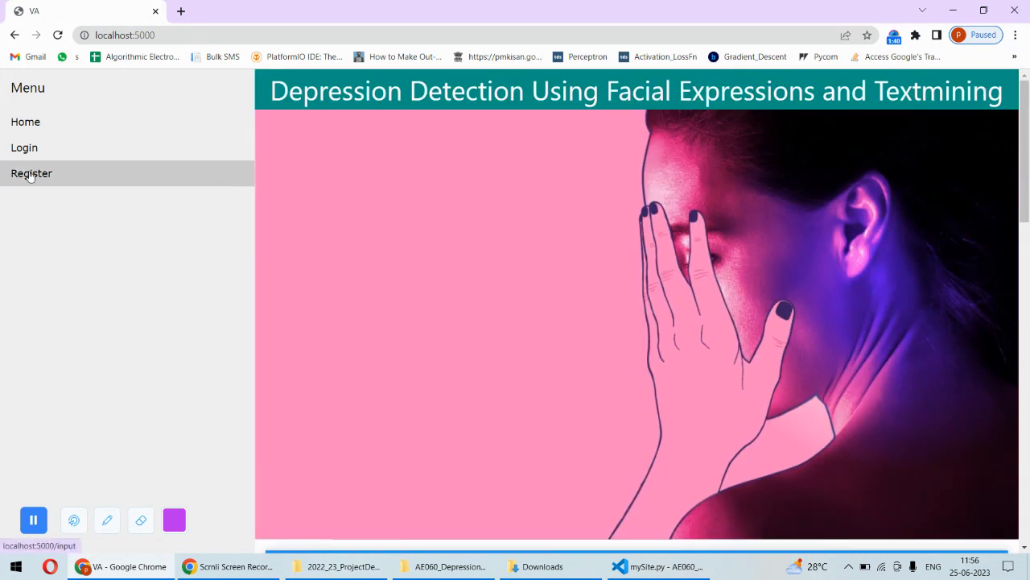
{"action": "left_click", "coordinate": [31, 173]}
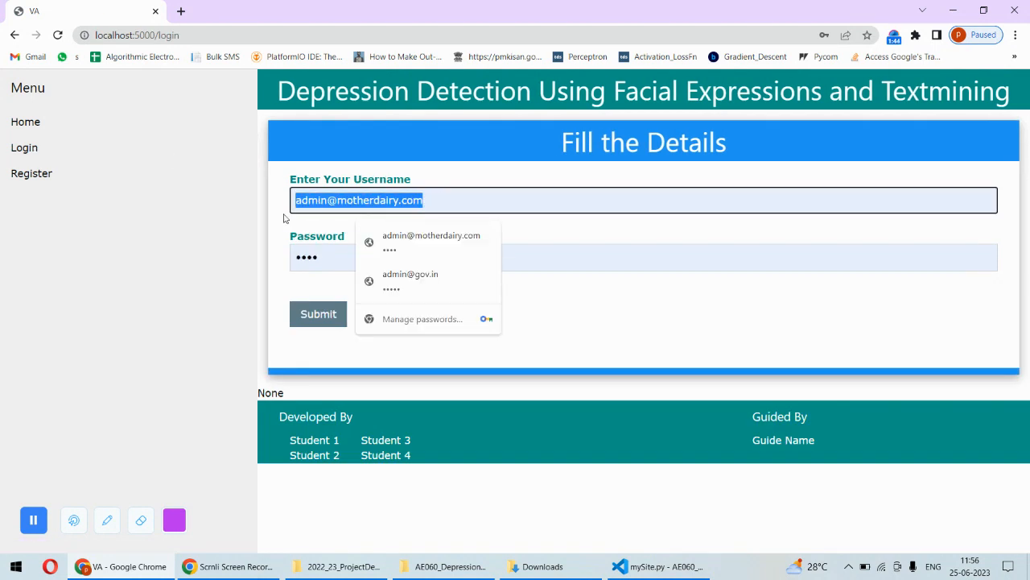
{"action": "type", "text": "atul"}
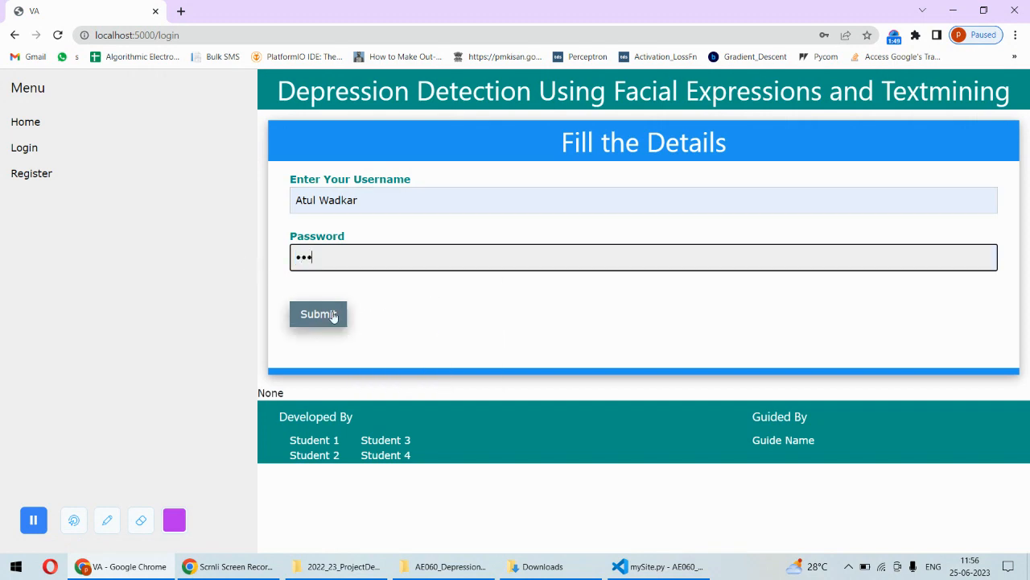
{"action": "left_click", "coordinate": [318, 313]}
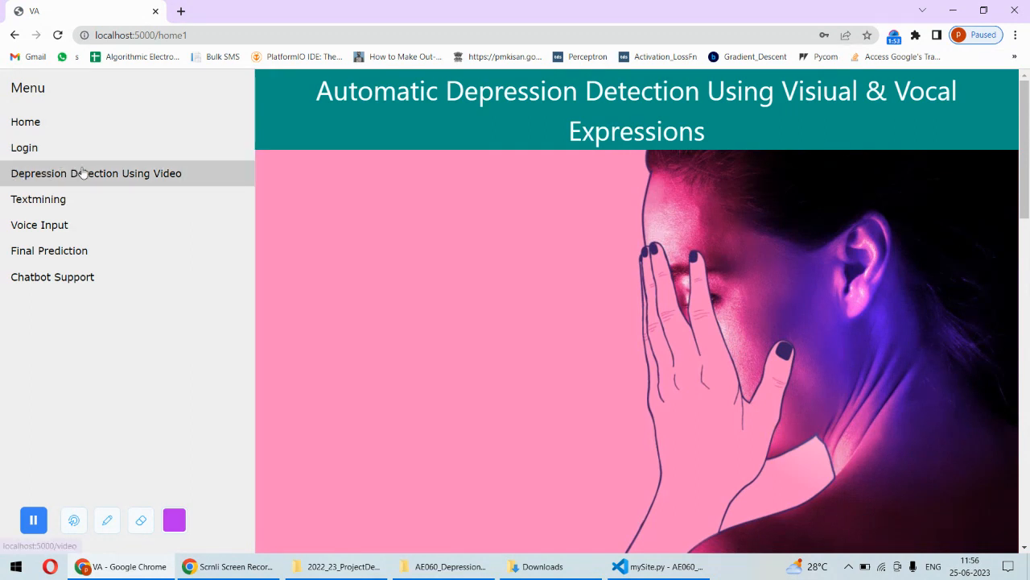
{"action": "mouse_move", "coordinate": [166, 181]}
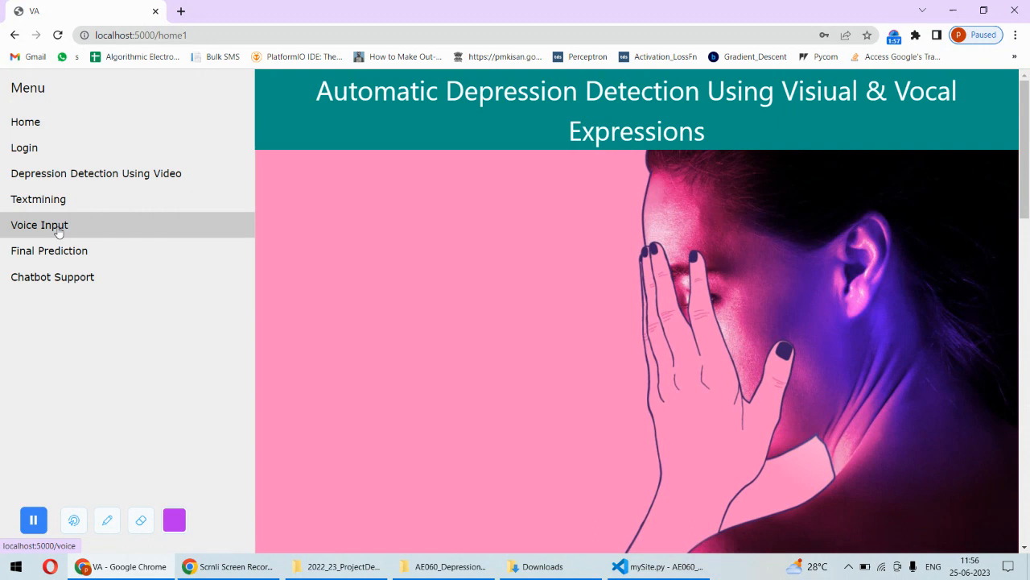
{"action": "mouse_move", "coordinate": [96, 173]}
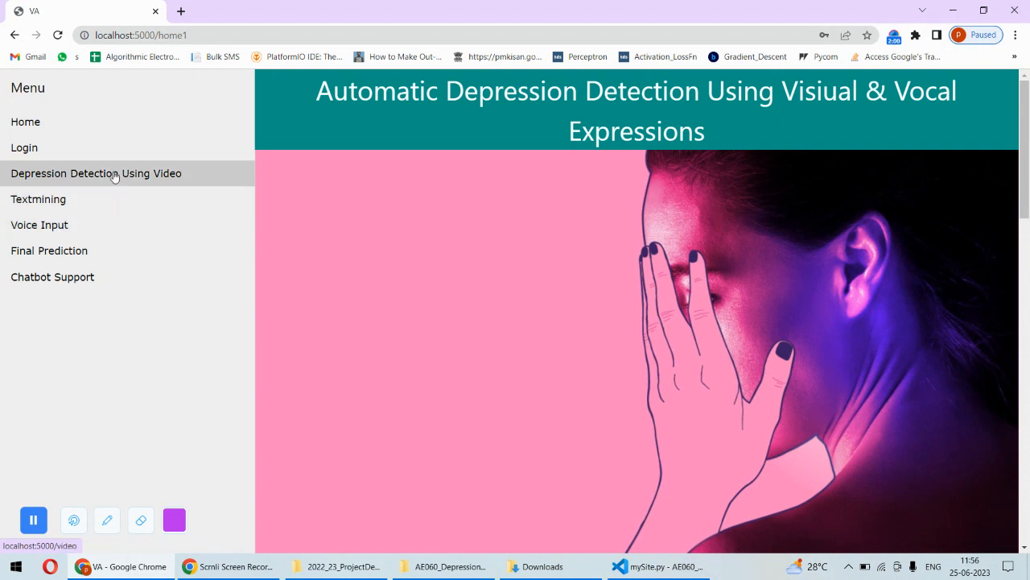
Open live video detection, which labels the face neutral with score 0.8988967.
{"action": "left_click", "coordinate": [95, 173]}
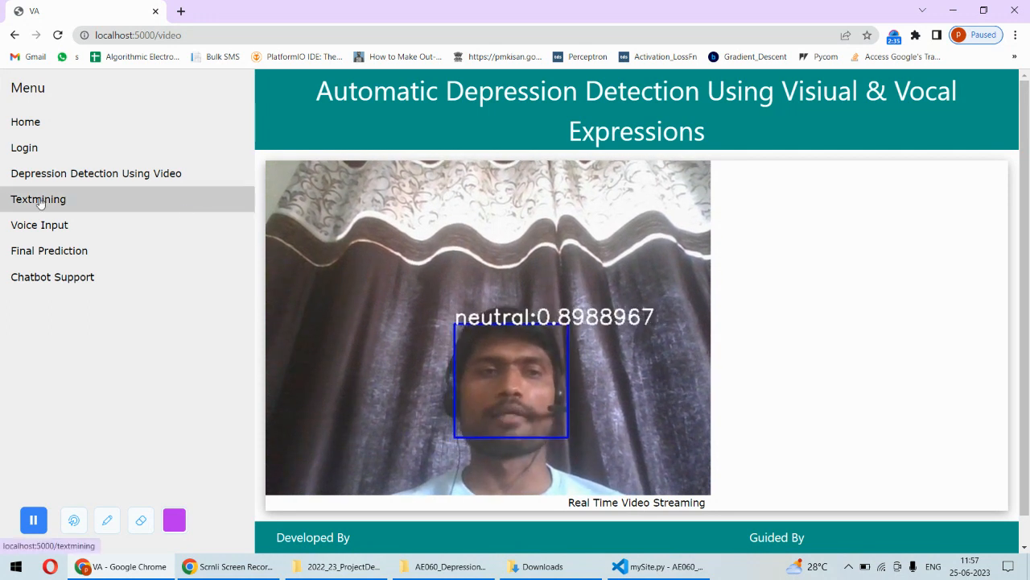
{"action": "left_click", "coordinate": [38, 199]}
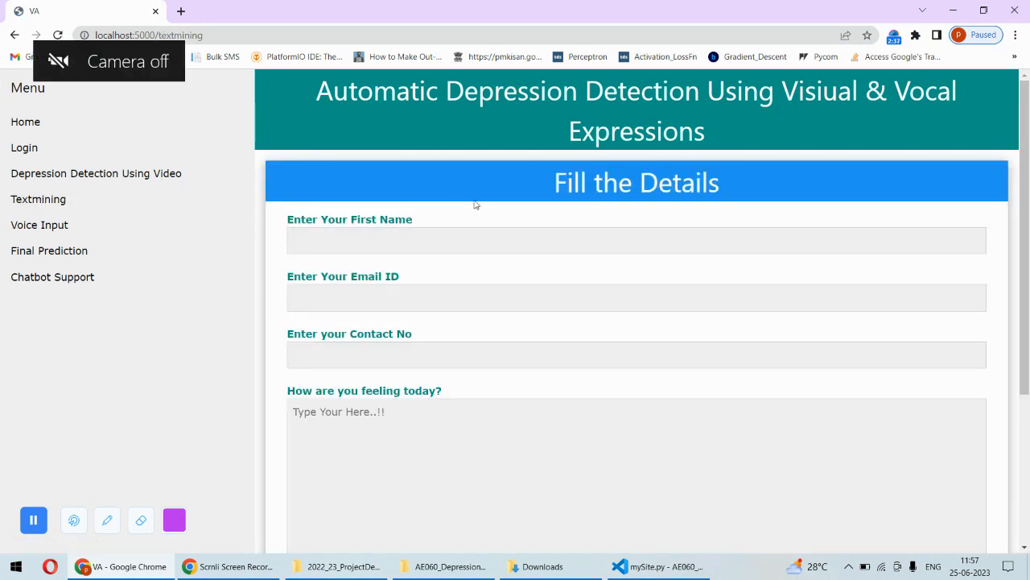
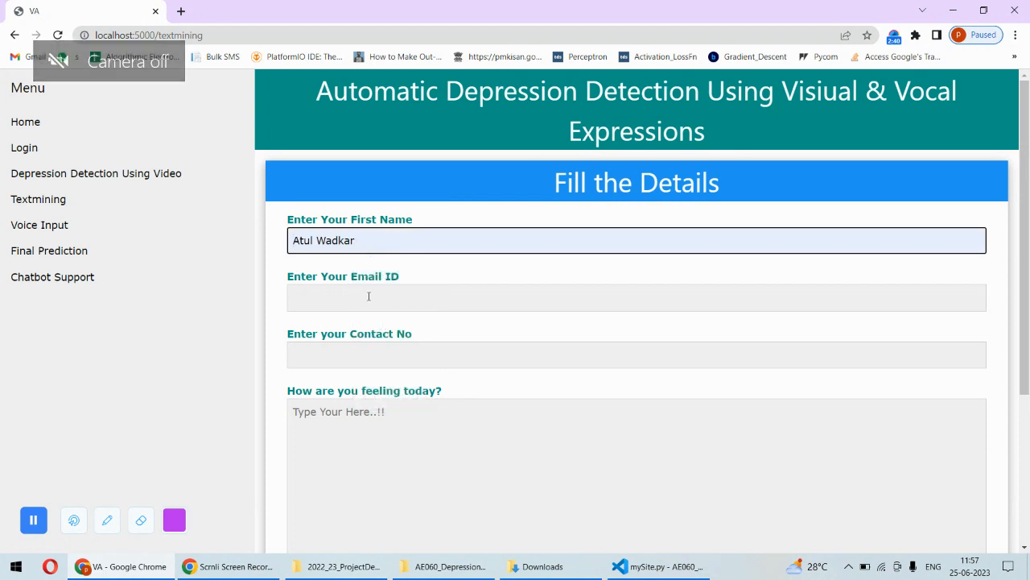
{"action": "type", "text": "xyz"}
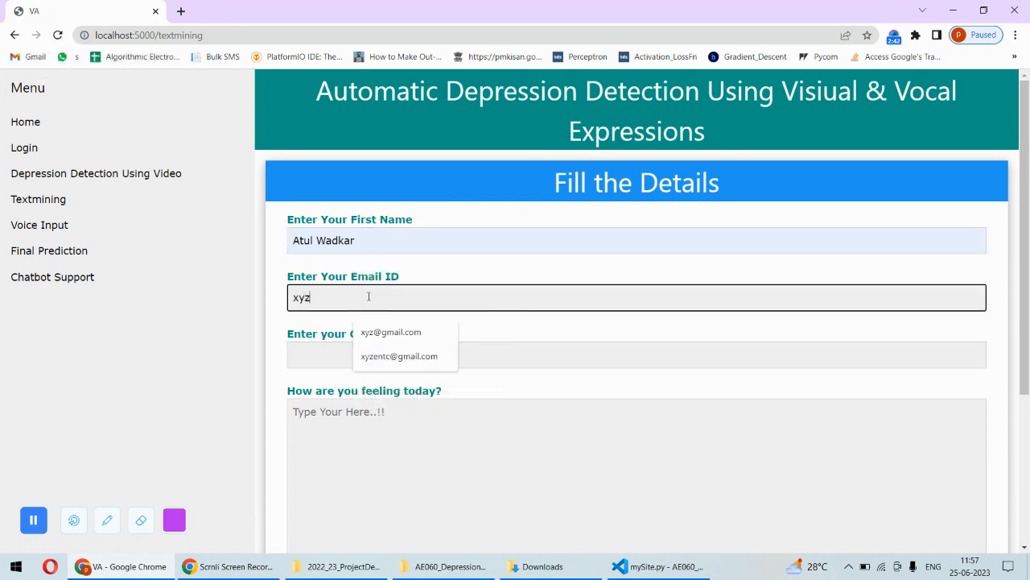
{"action": "type", "text": "1223"}
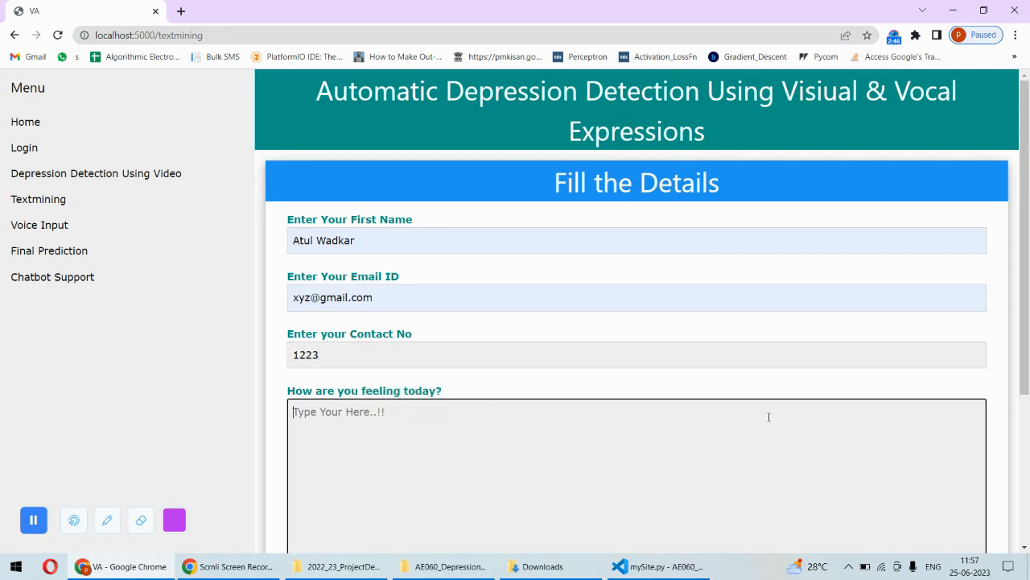
{"action": "type", "text": "i am not"}
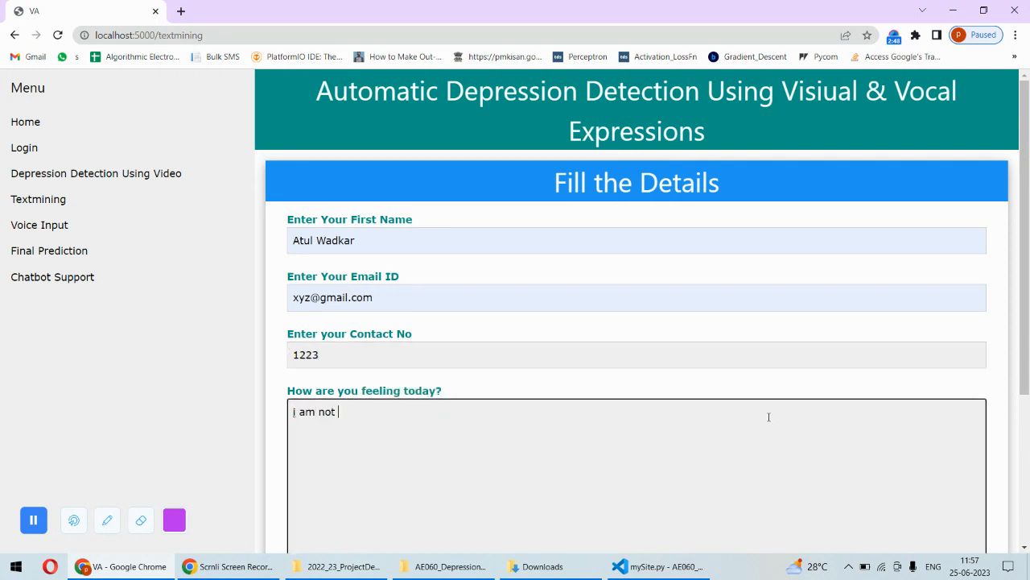
{"action": "type", "text": "feeling"}
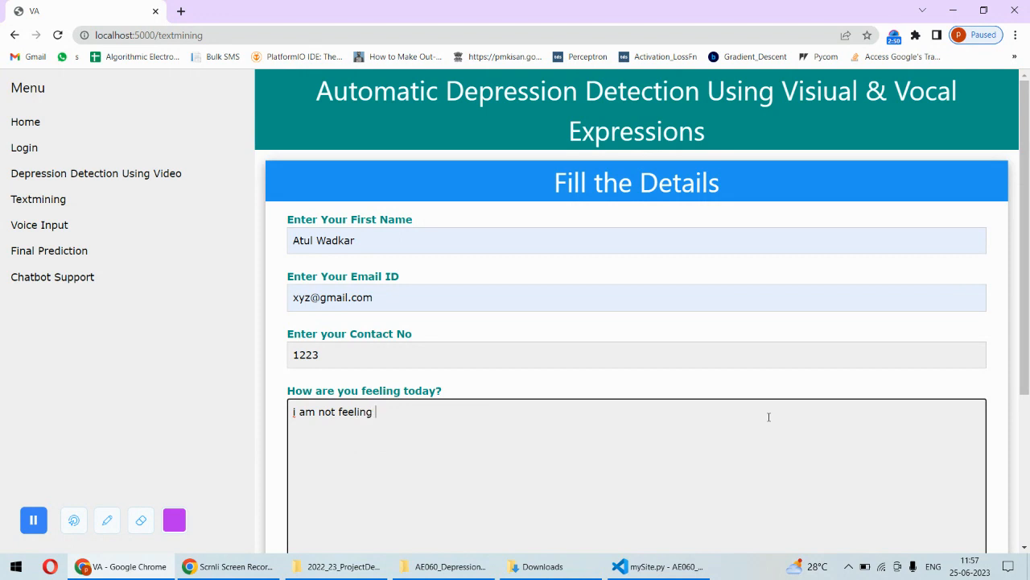
{"action": "type", "text": "good"}
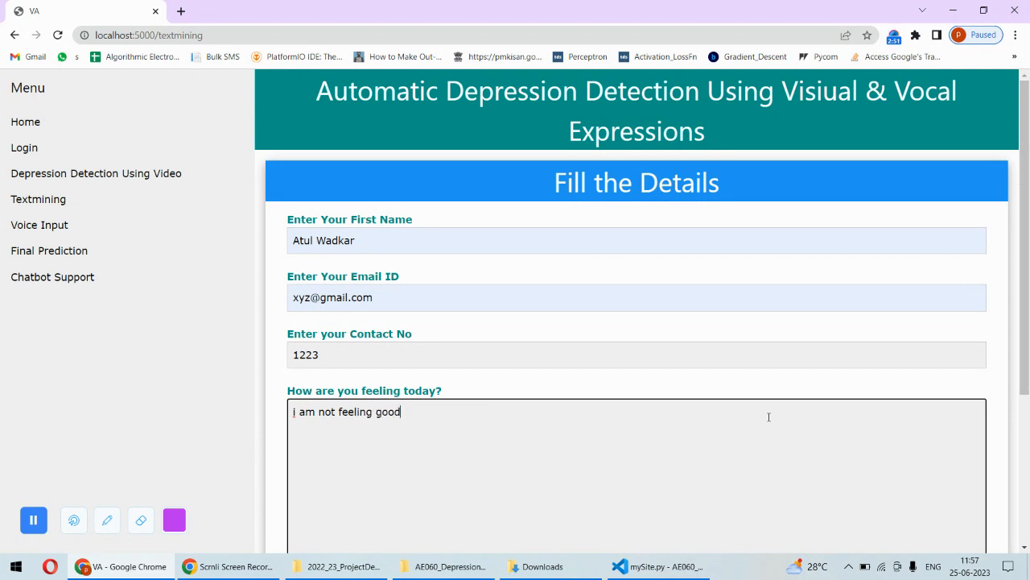
{"action": "scroll", "scroll_direction": "down", "scroll_amount": 3}
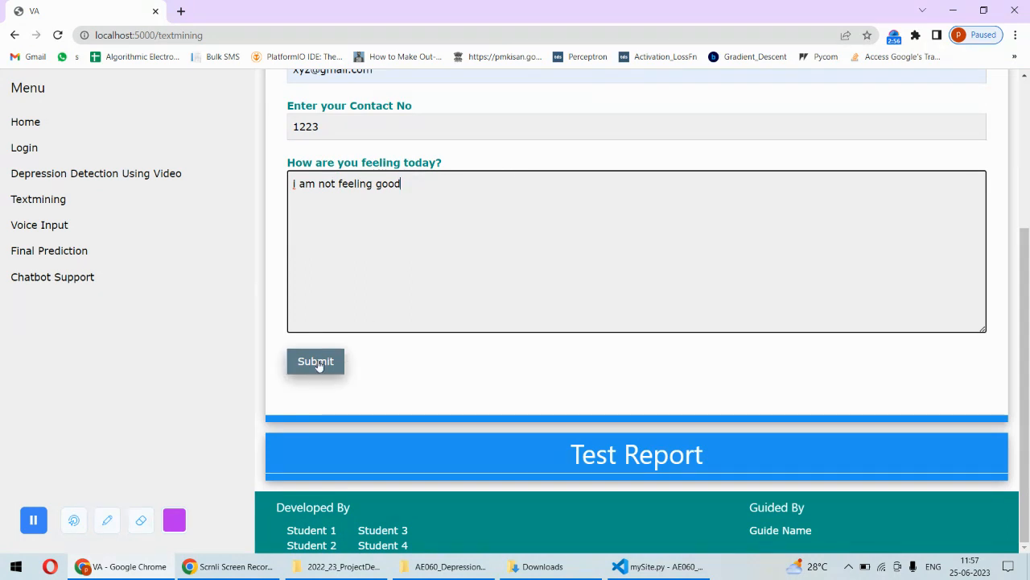
Submit the form and read the Test Report showing Depression Detected: 100.0%.
{"action": "left_click", "coordinate": [316, 361]}
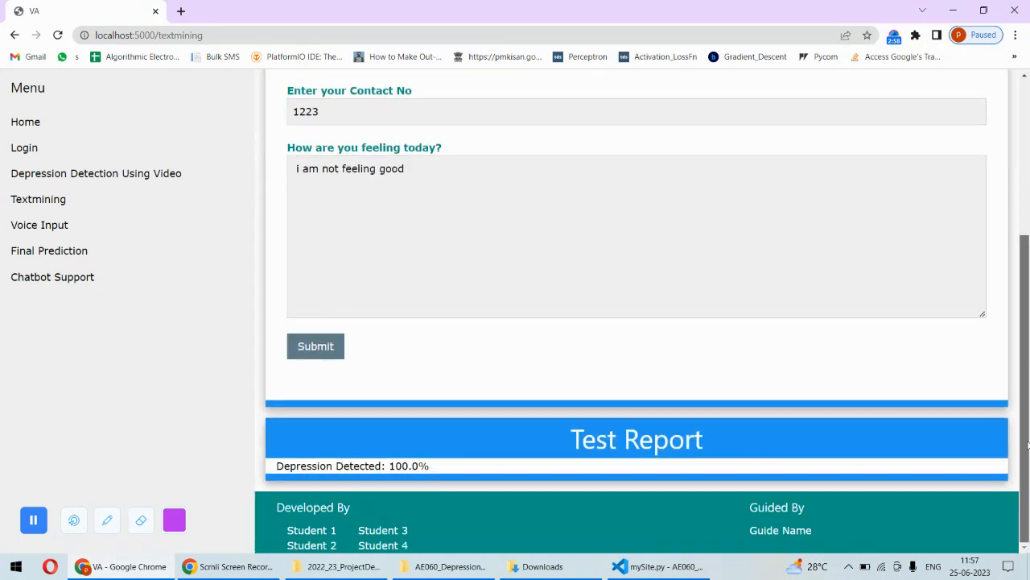
{"action": "left_click_drag", "start_coordinate": [310, 168], "coordinate": [406, 169]}
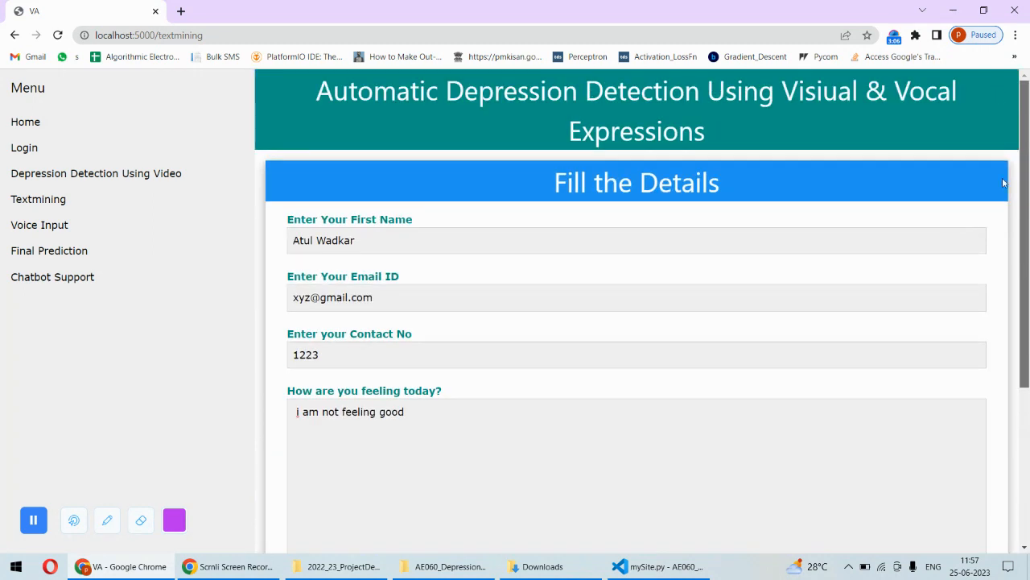
{"action": "scroll", "scroll_direction": "down", "scroll_amount": 3}
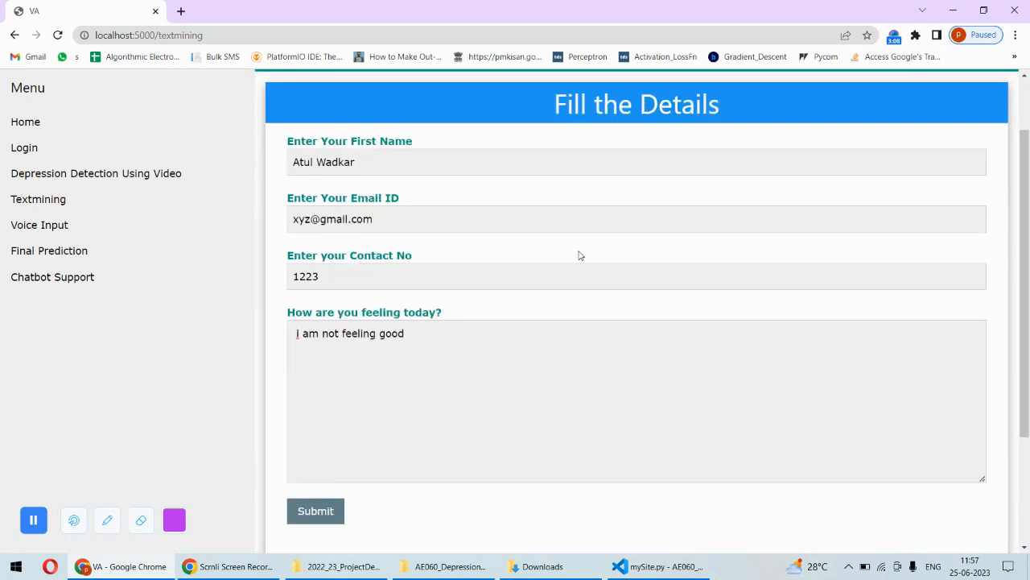
{"action": "mouse_move", "coordinate": [601, 355]}
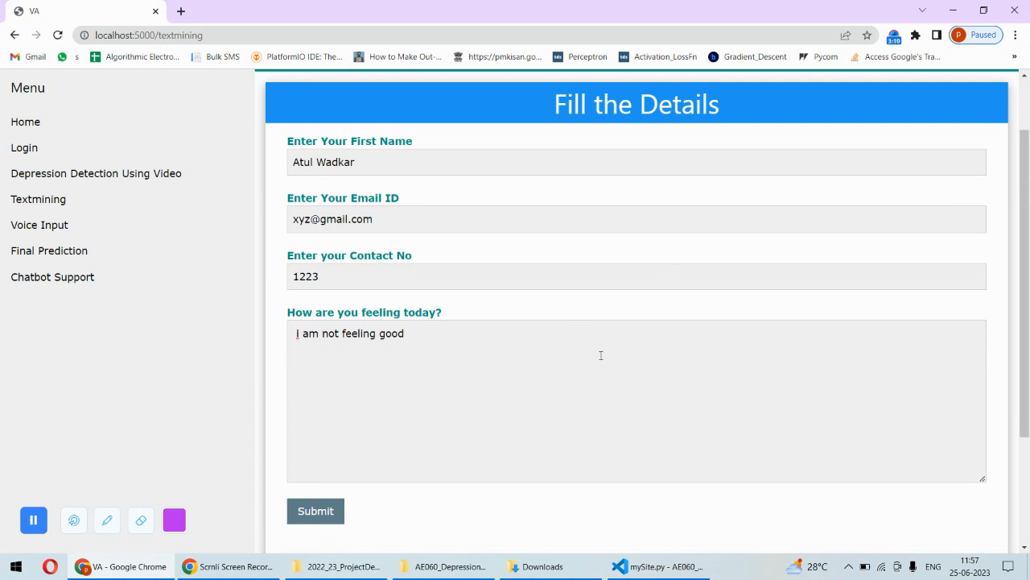
{"action": "mouse_move", "coordinate": [39, 225]}
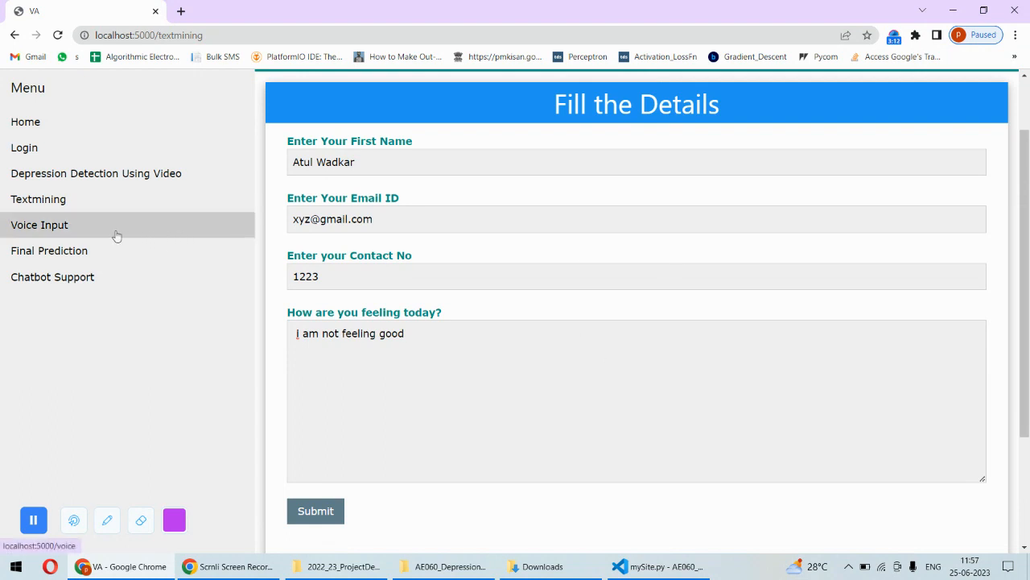
Fill the voice-input form with email xyz and contact 1234, then start speaking.
{"action": "left_click", "coordinate": [38, 224]}
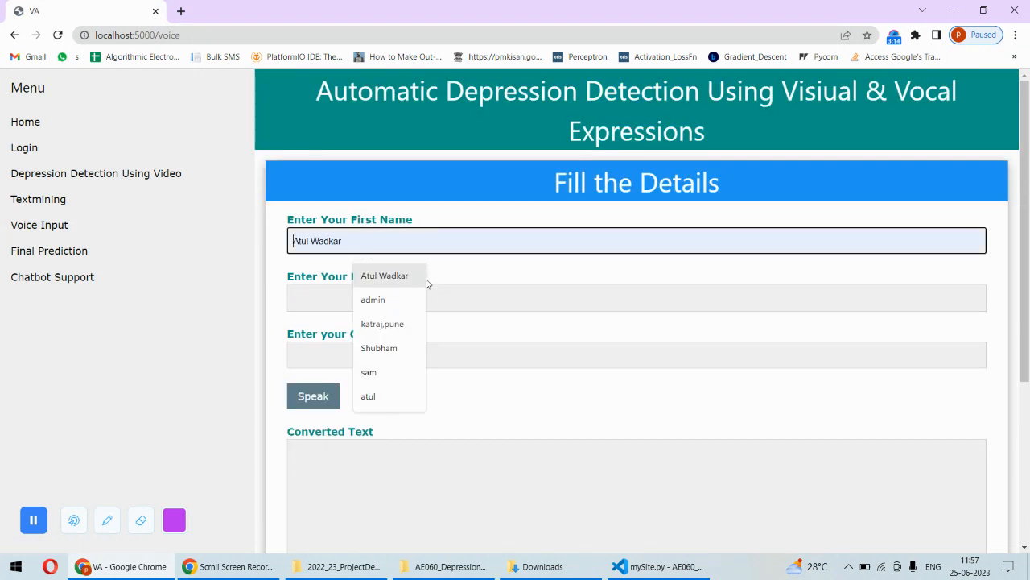
{"action": "left_click", "coordinate": [636, 297]}
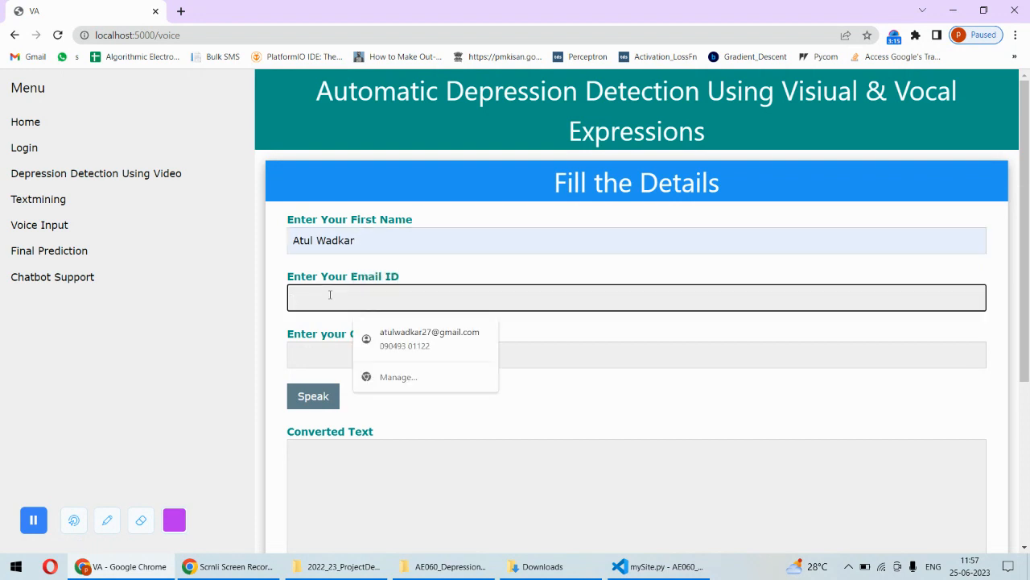
{"action": "type", "text": "xyz@gmail.com"}
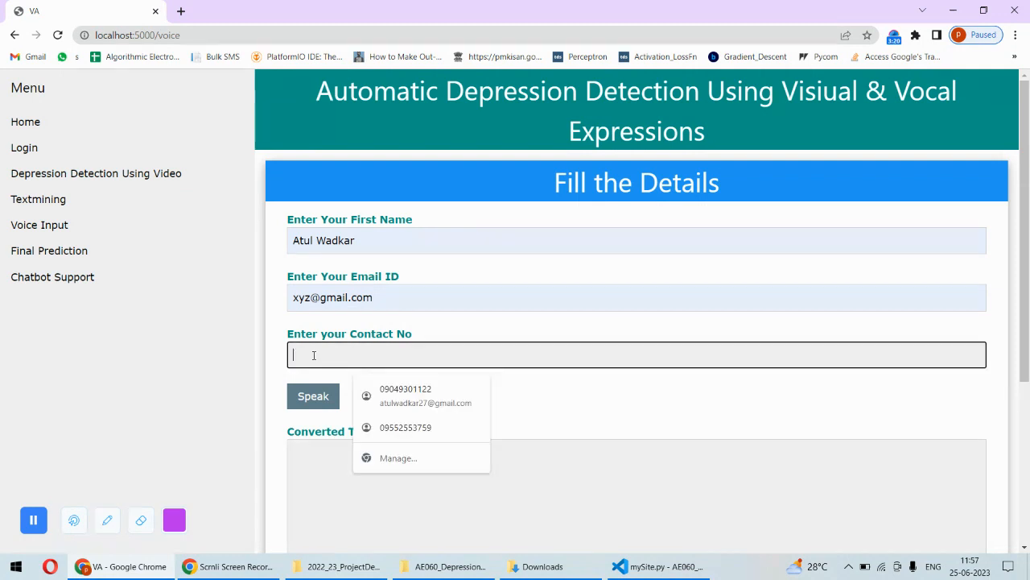
{"action": "type", "text": "1234"}
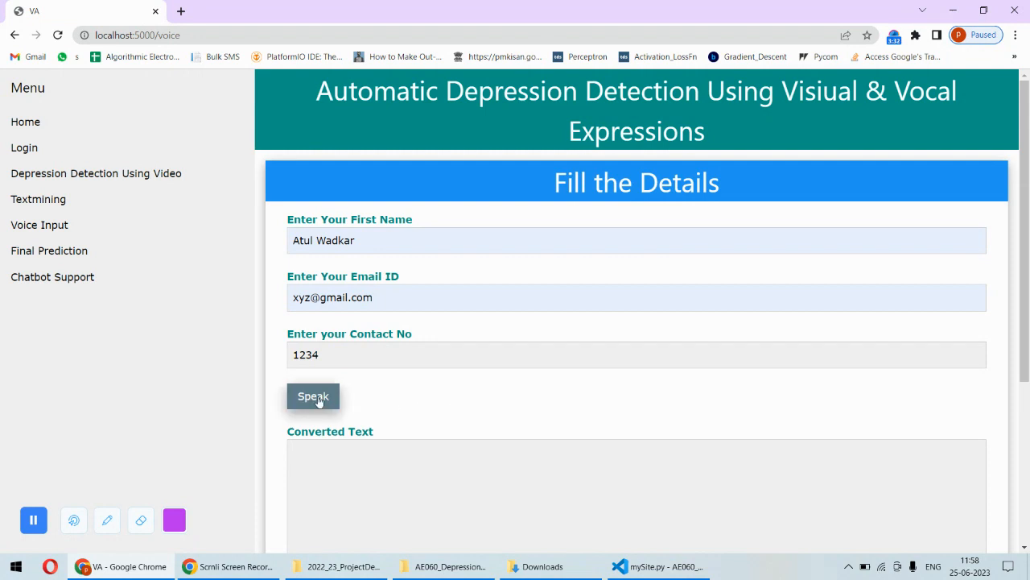
{"action": "left_click", "coordinate": [314, 395]}
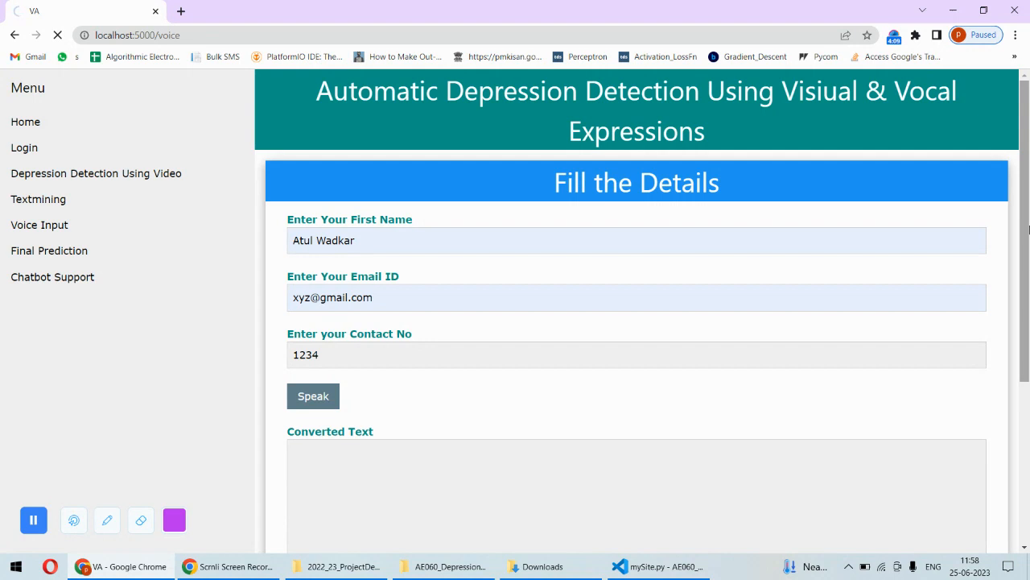
Finish the spoken answer, read 'No Depression Detected', and open Final Prediction.
{"action": "left_click", "coordinate": [313, 395]}
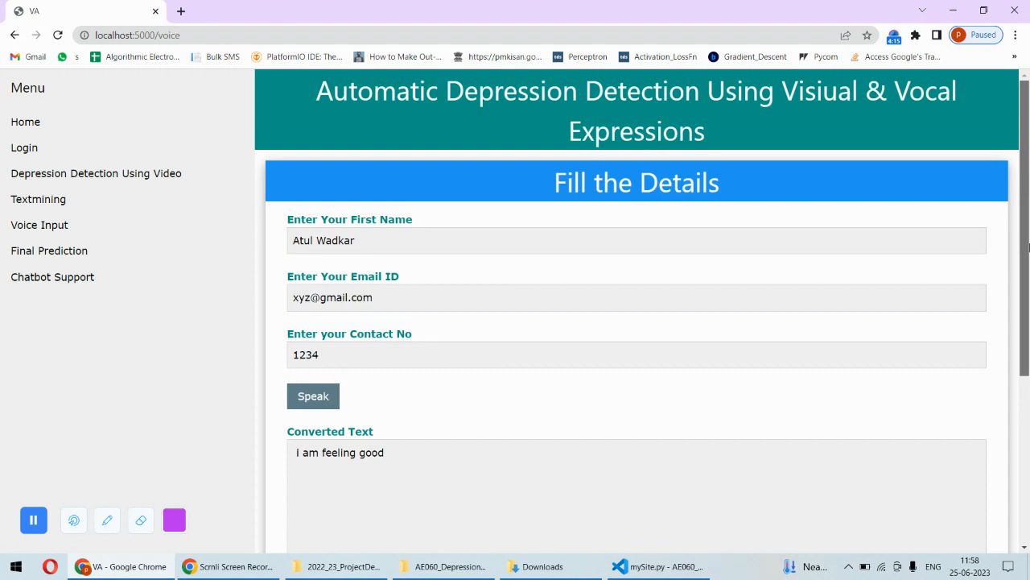
{"action": "scroll", "scroll_direction": "down", "scroll_amount": 3}
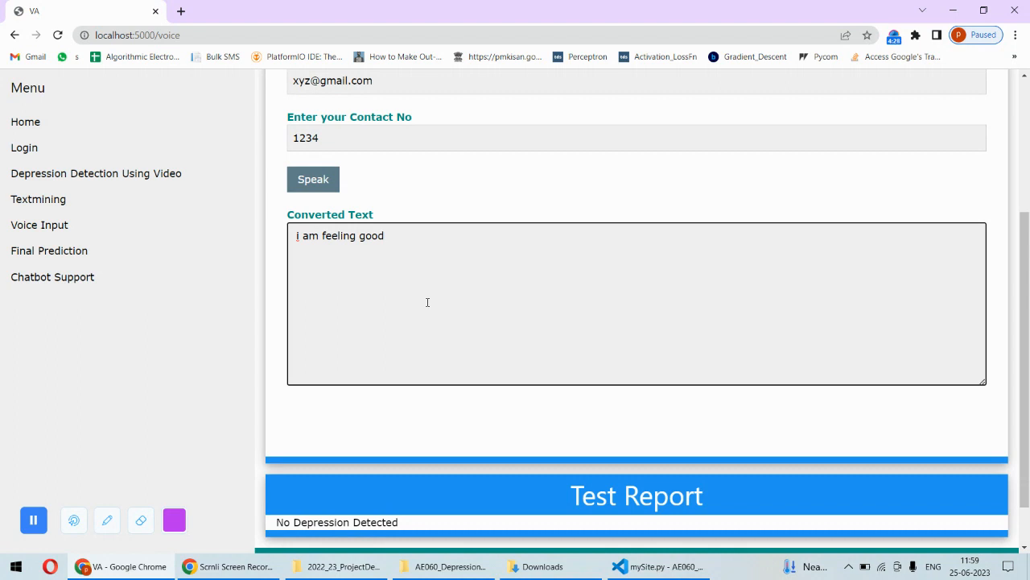
{"action": "mouse_move", "coordinate": [443, 241]}
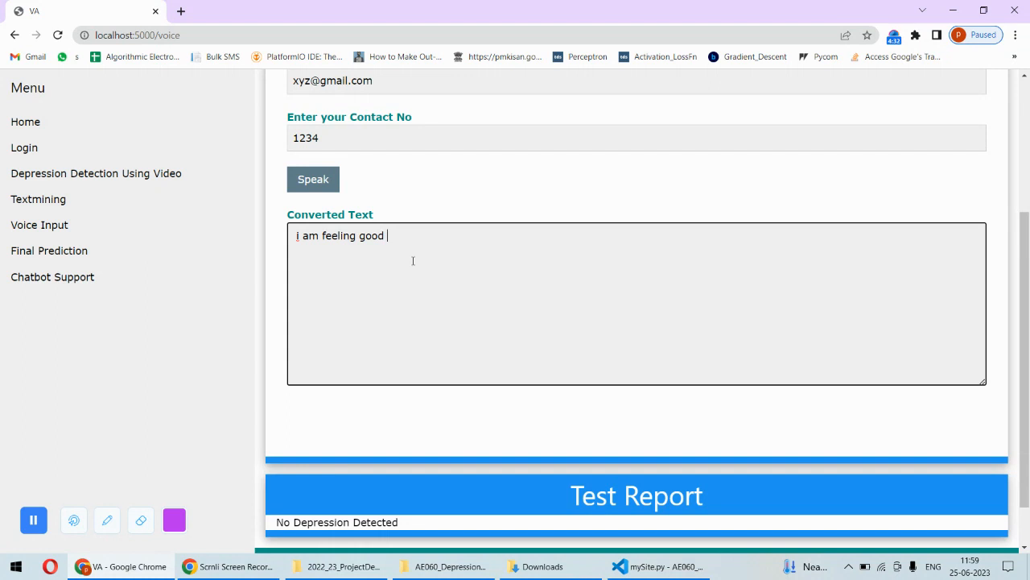
{"action": "mouse_move", "coordinate": [447, 271]}
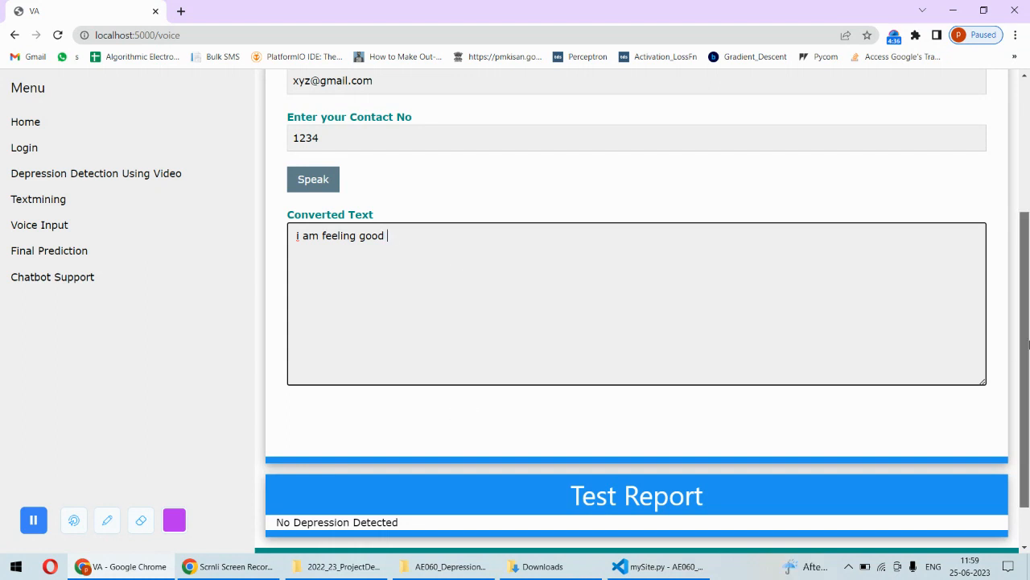
{"action": "scroll", "scroll_direction": "down", "scroll_amount": 3}
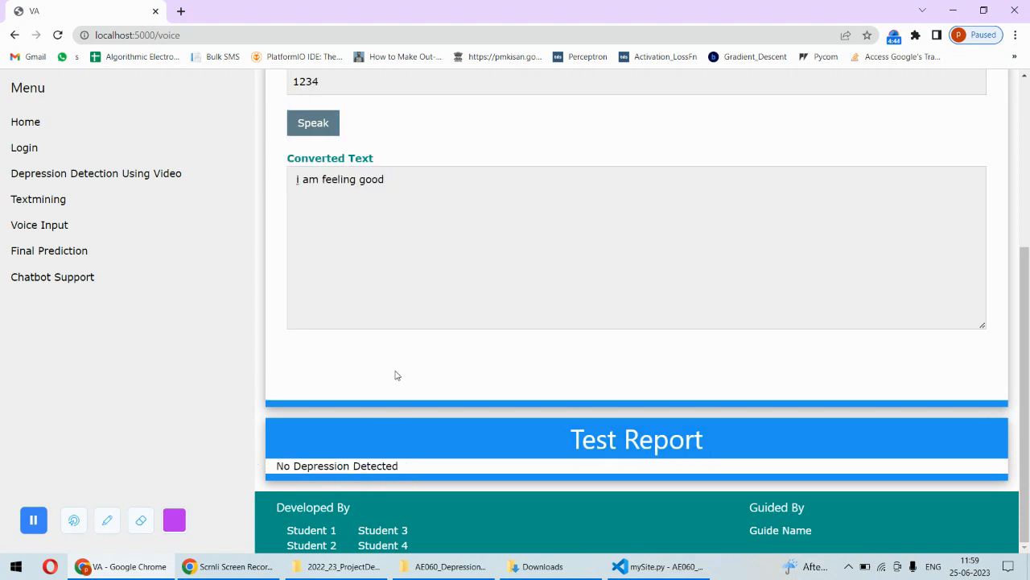
{"action": "mouse_move", "coordinate": [427, 206]}
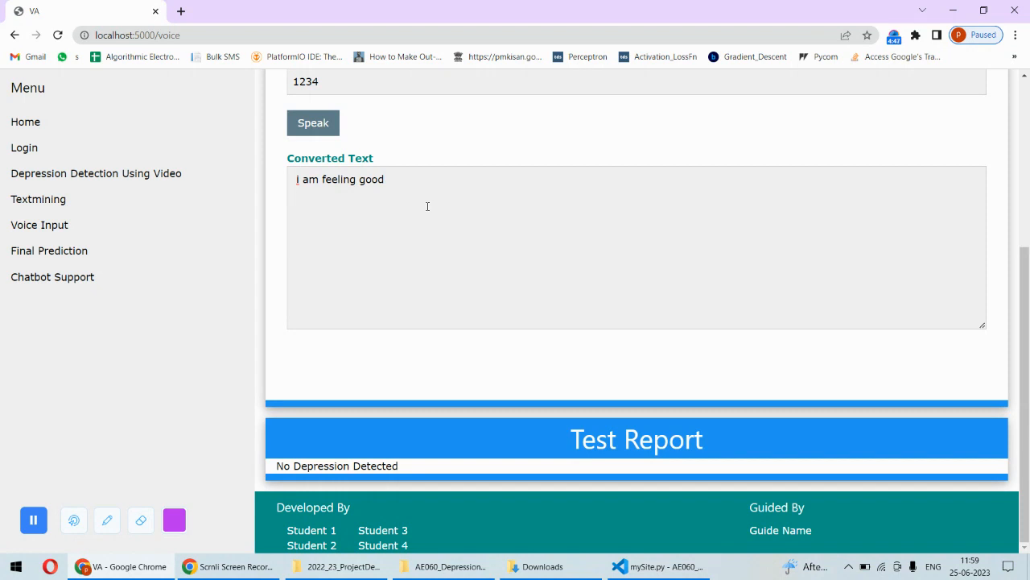
{"action": "mouse_move", "coordinate": [445, 303]}
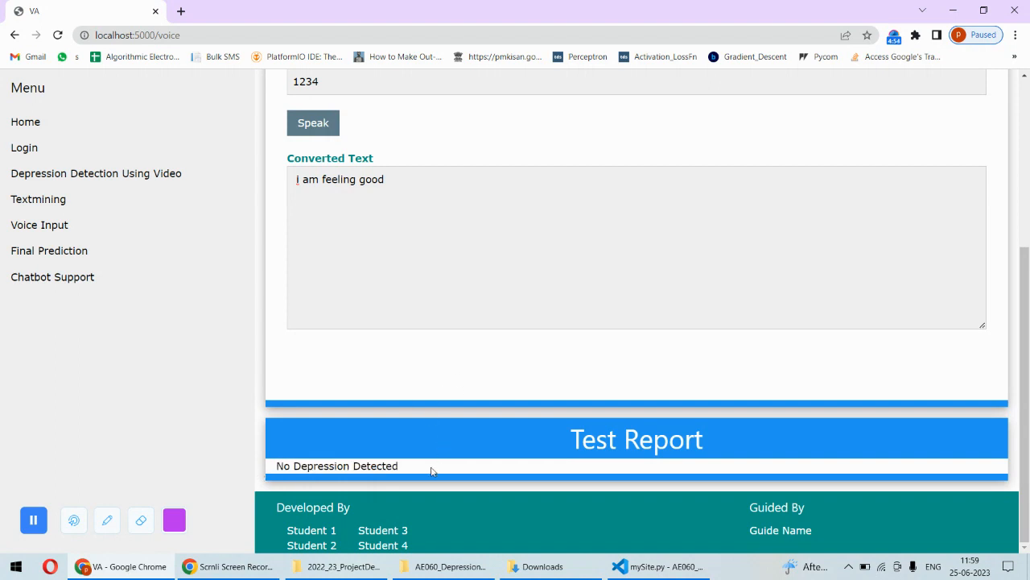
{"action": "mouse_move", "coordinate": [608, 247]}
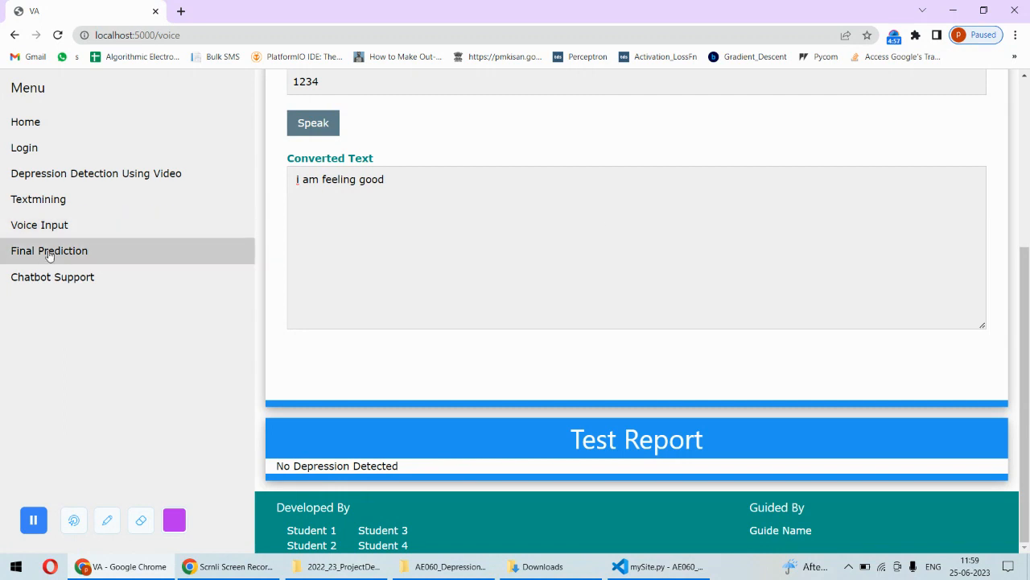
{"action": "left_click", "coordinate": [49, 251]}
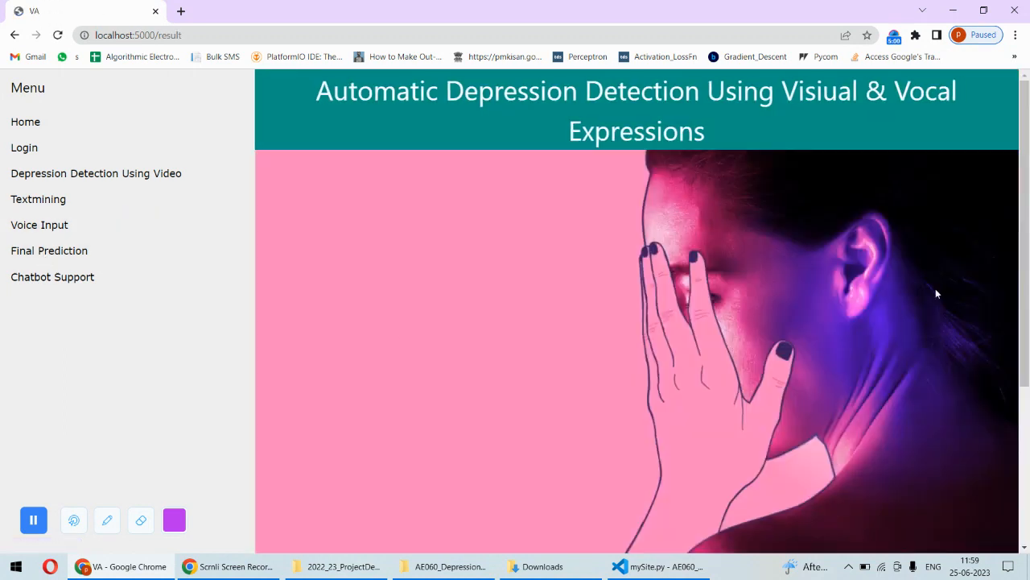
Scroll to read video 0, text mining 1, speech 0 and depression score 33.33.
{"action": "scroll", "scroll_direction": "down", "scroll_amount": 3}
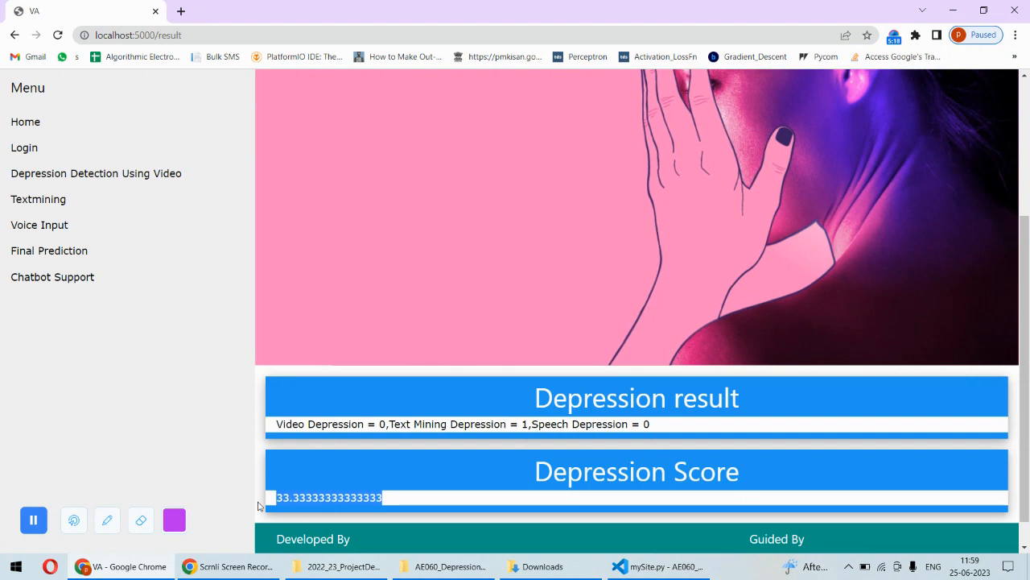
{"action": "scroll", "scroll_direction": "down", "scroll_amount": 3}
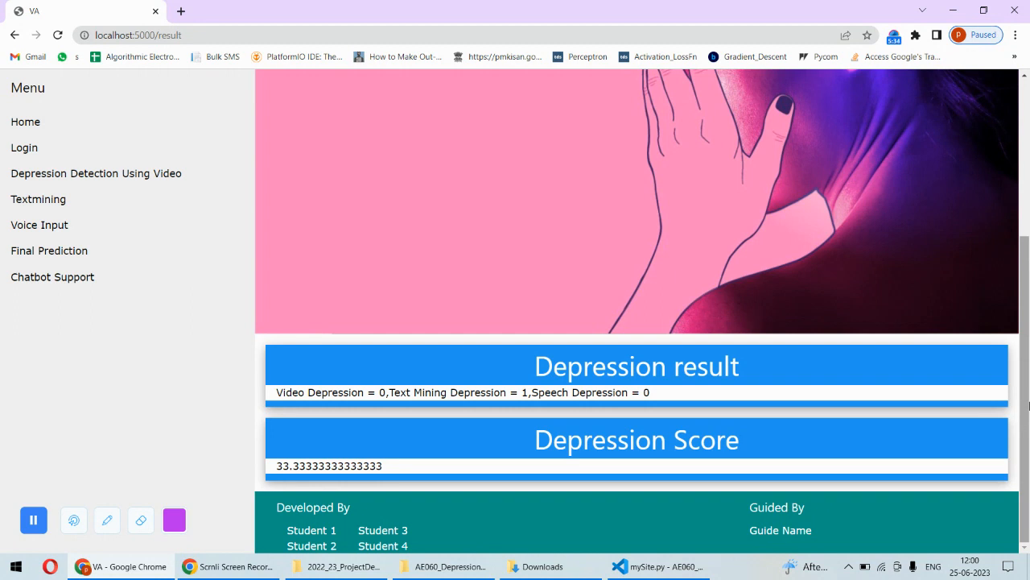
{"action": "mouse_move", "coordinate": [96, 313]}
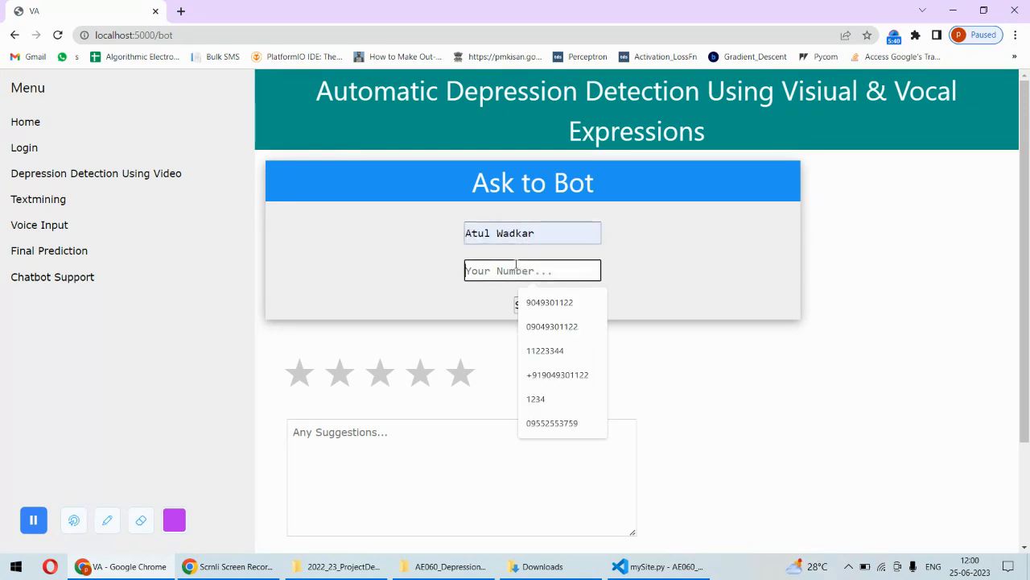
Submit the number 123 to start the chatbot and focus the message box.
{"action": "type", "text": "123"}
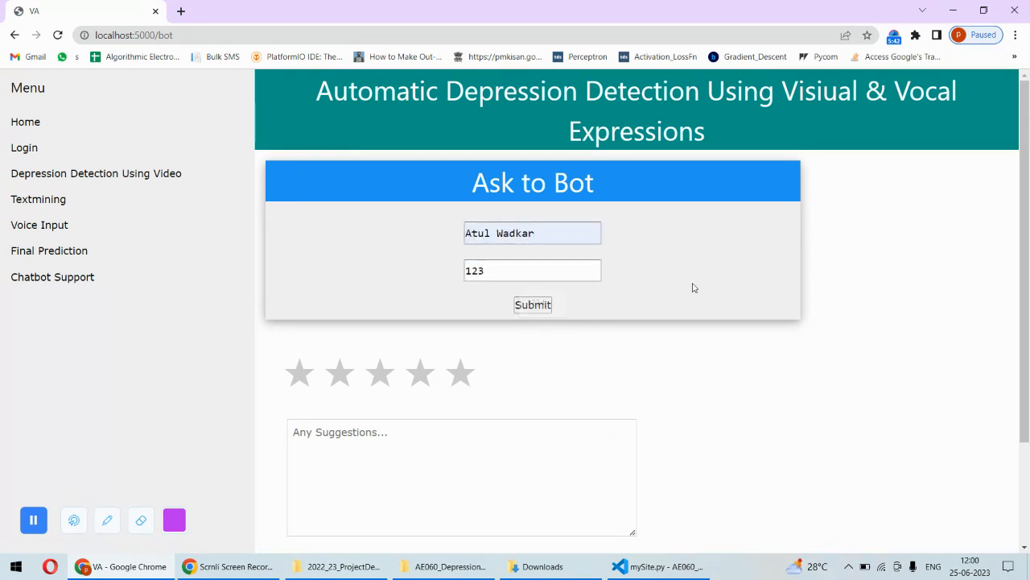
{"action": "left_click", "coordinate": [532, 305]}
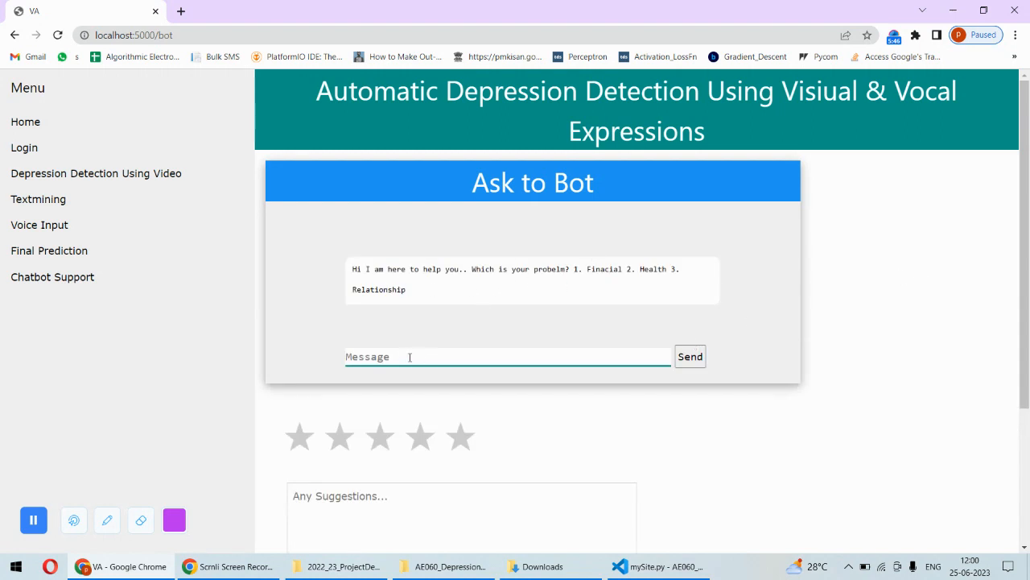
{"action": "left_click", "coordinate": [508, 356]}
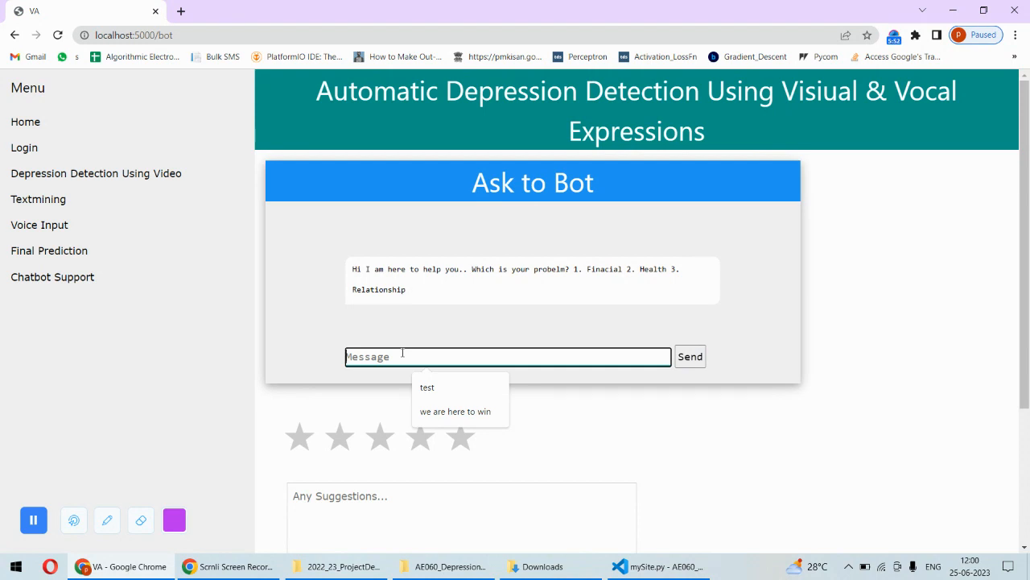
Send the bot 'i am having financial problems since last 2 months'.
{"action": "type", "text": "i am hav"}
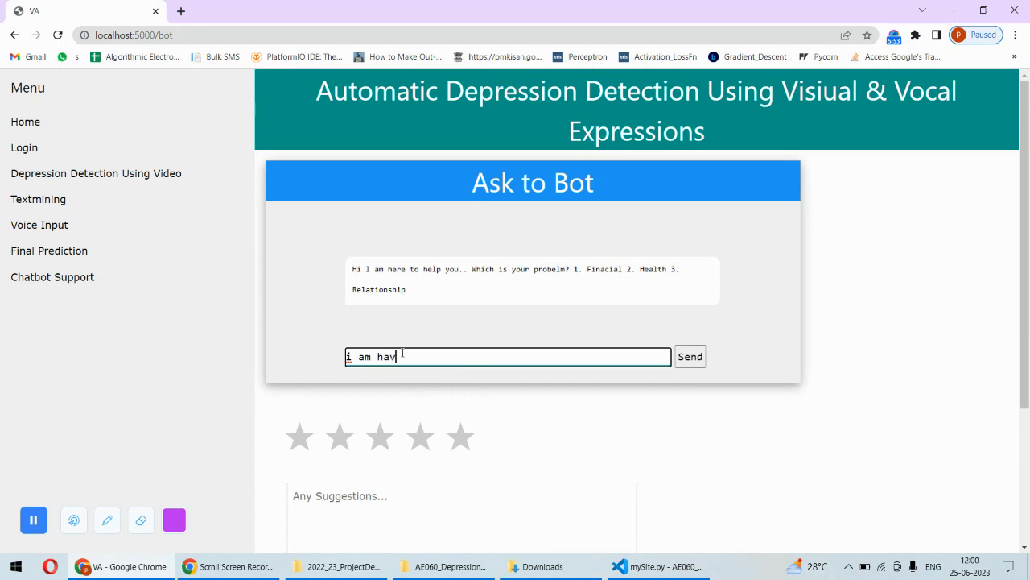
{"action": "type", "text": "ing financial probk"}
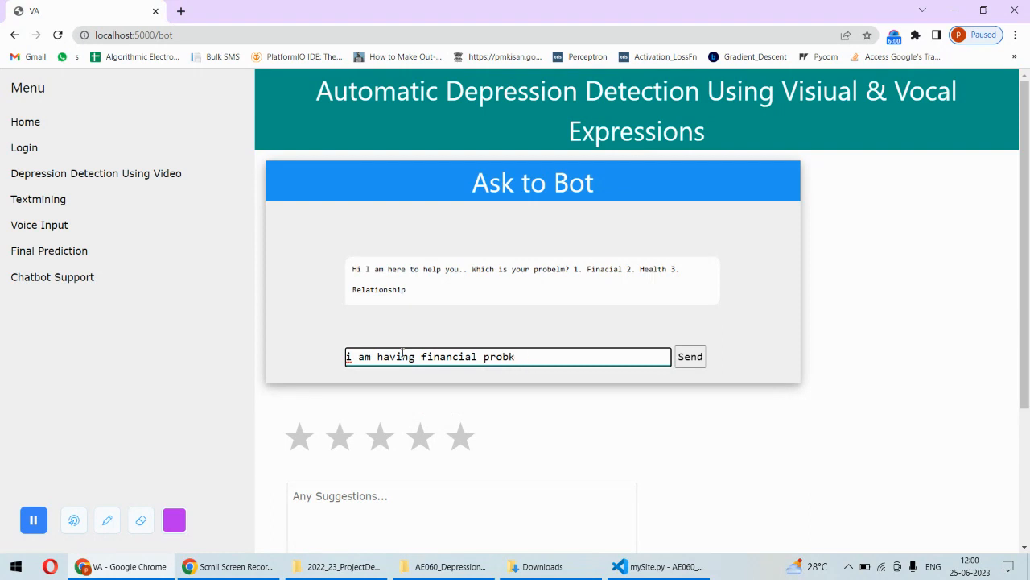
{"action": "type", "text": "lems since lka"}
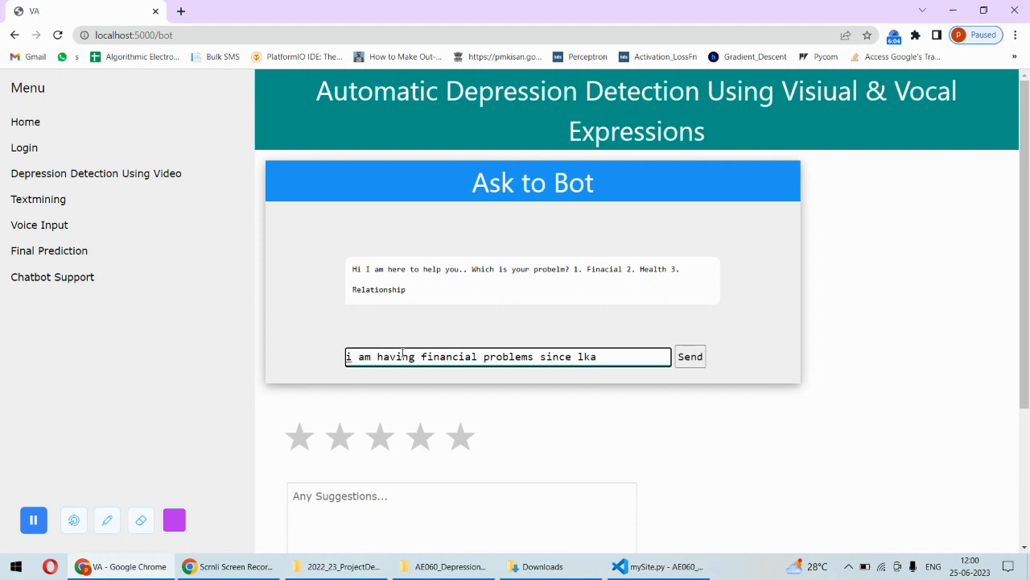
{"action": "type", "text": "last"}
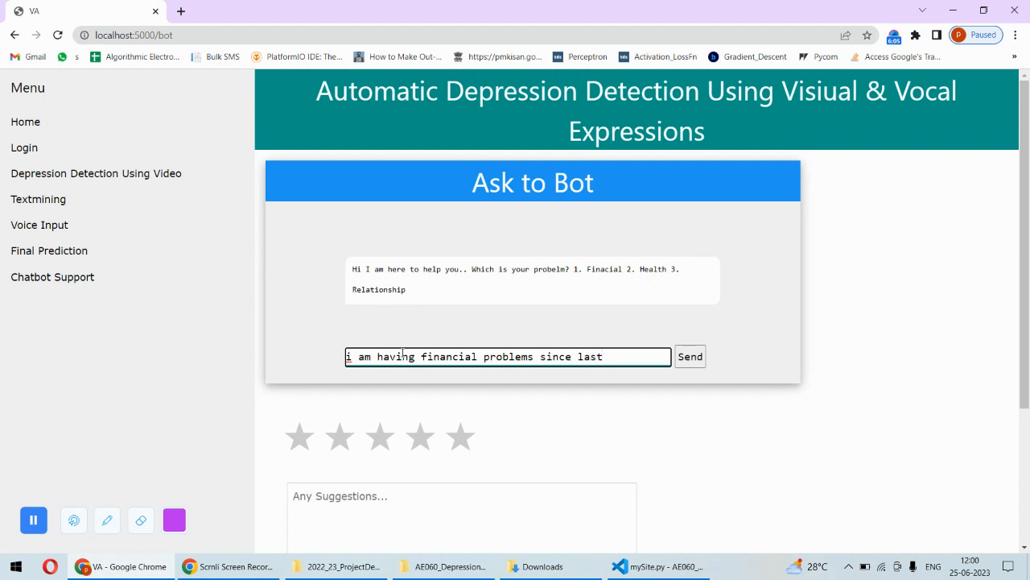
{"action": "type", "text": "2 montgs"}
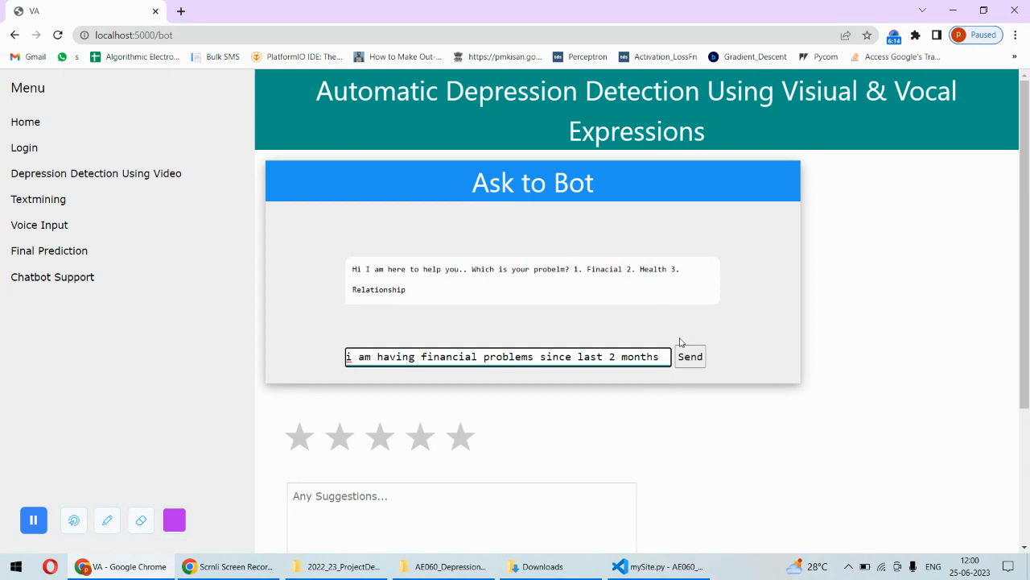
{"action": "mouse_move", "coordinate": [703, 337]}
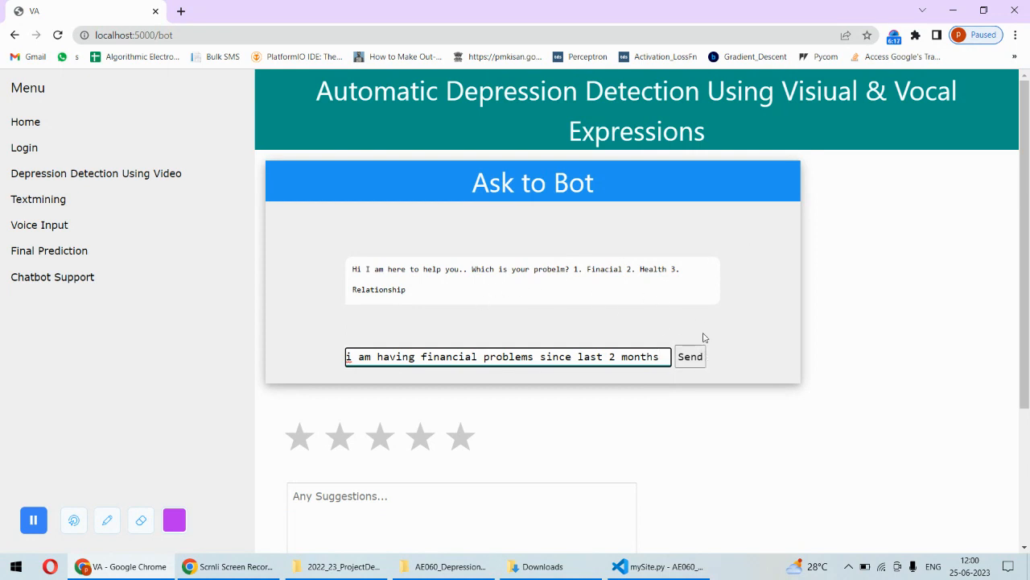
{"action": "left_click", "coordinate": [690, 356]}
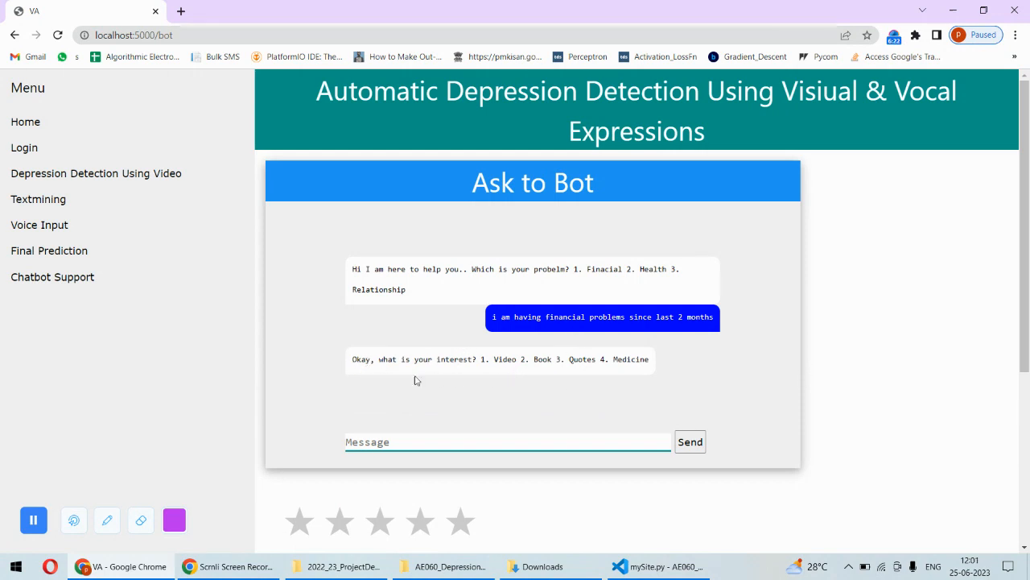
{"action": "mouse_move", "coordinate": [498, 371]}
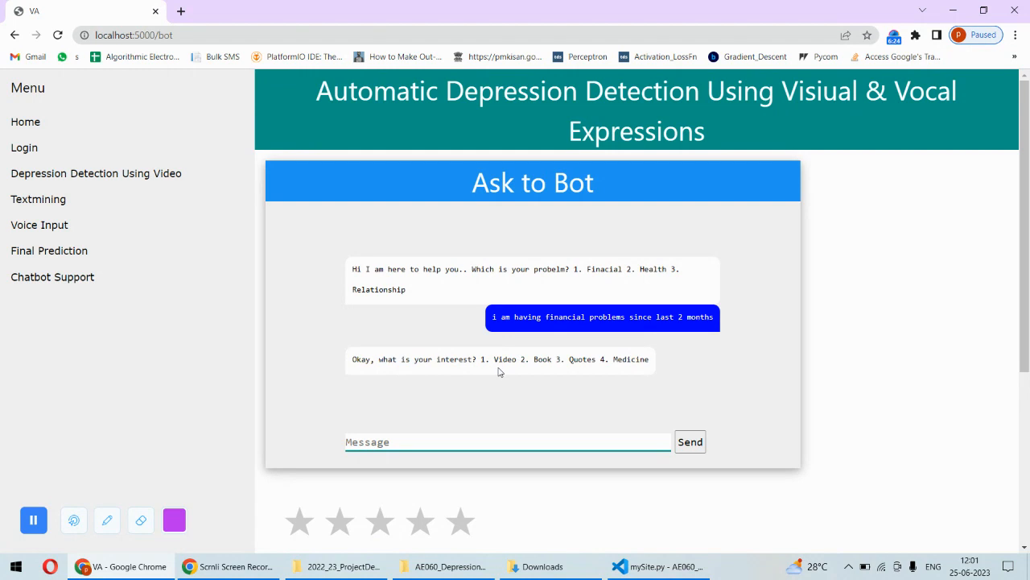
Reply 'i like book' to get the 'Rich dad poor dad' recommendation.
{"action": "left_click", "coordinate": [507, 441]}
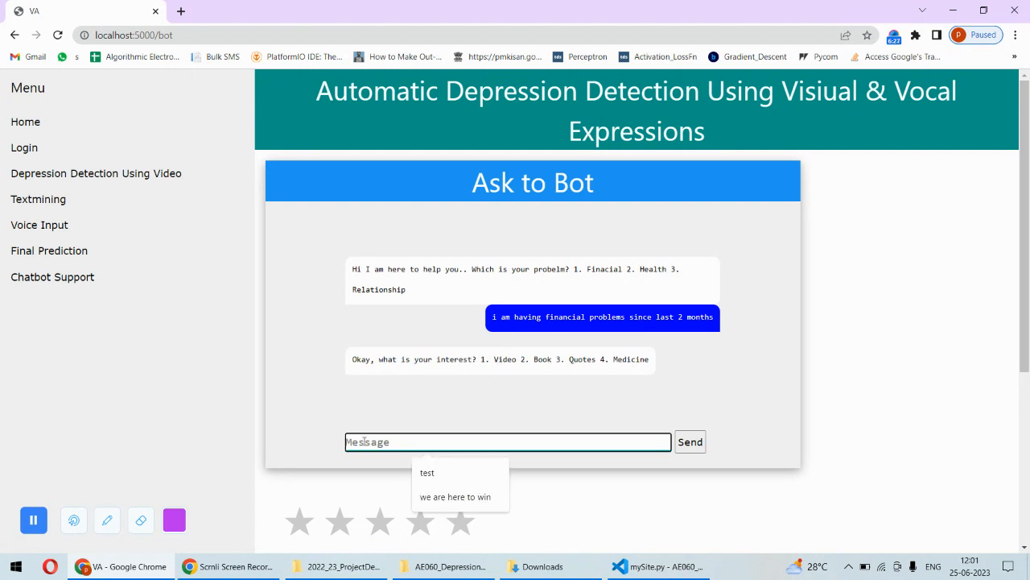
{"action": "type", "text": "i like boo"}
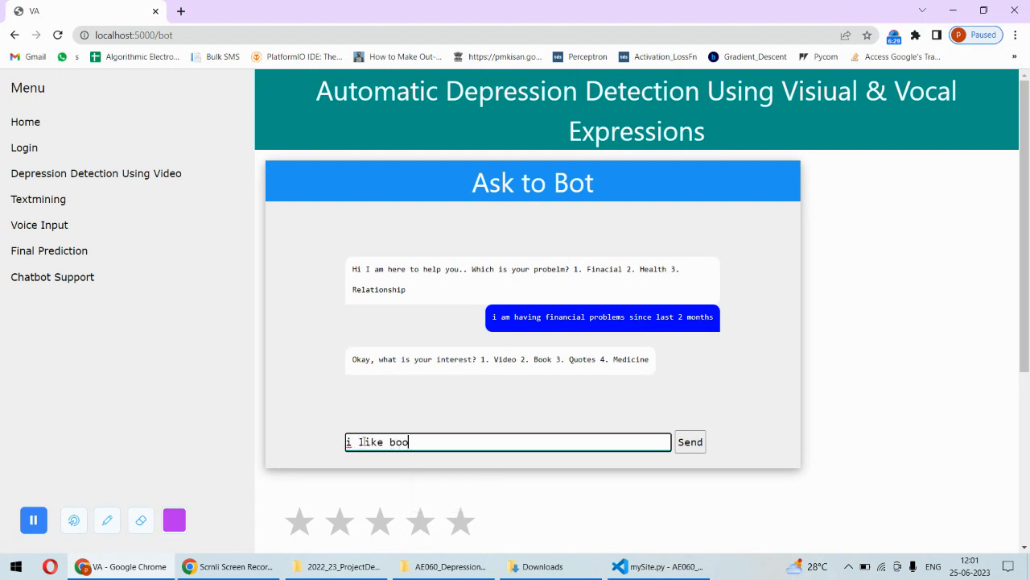
{"action": "left_click", "coordinate": [690, 441]}
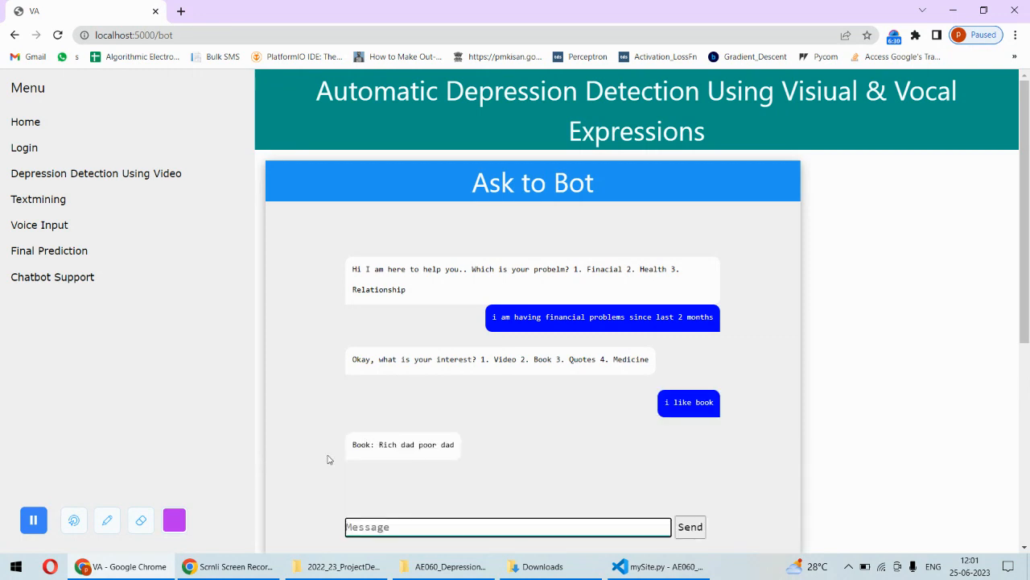
Ask the bot to suggest a video and receive a YouTube link.
{"action": "type", "text": "can"}
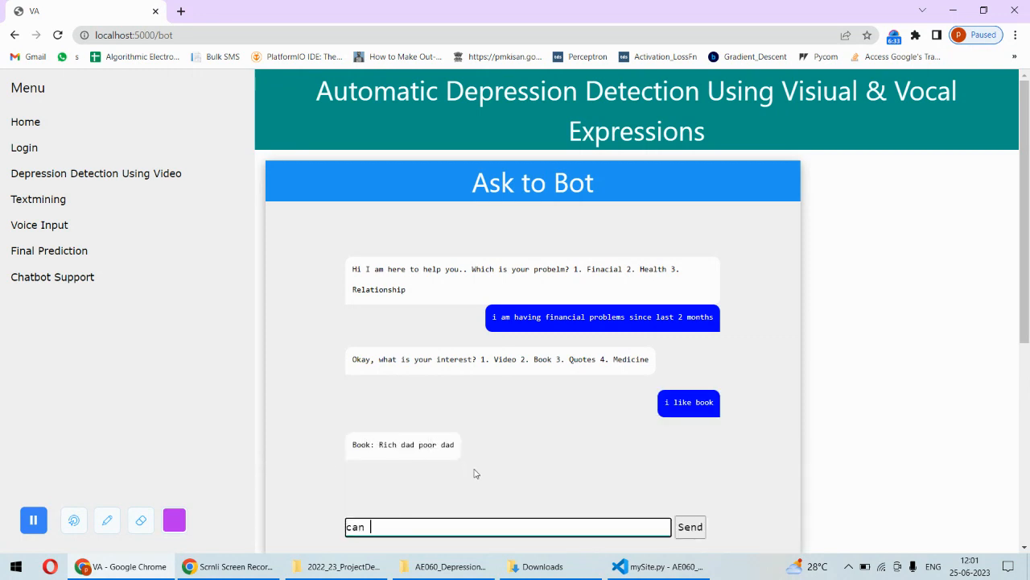
{"action": "type", "text": "u also te"}
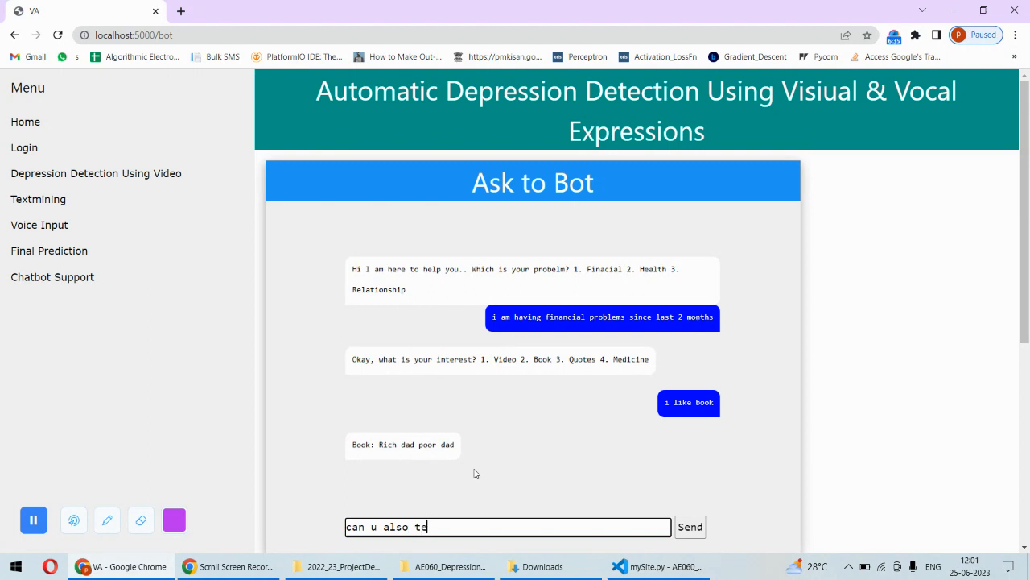
{"action": "type", "text": "ll me"}
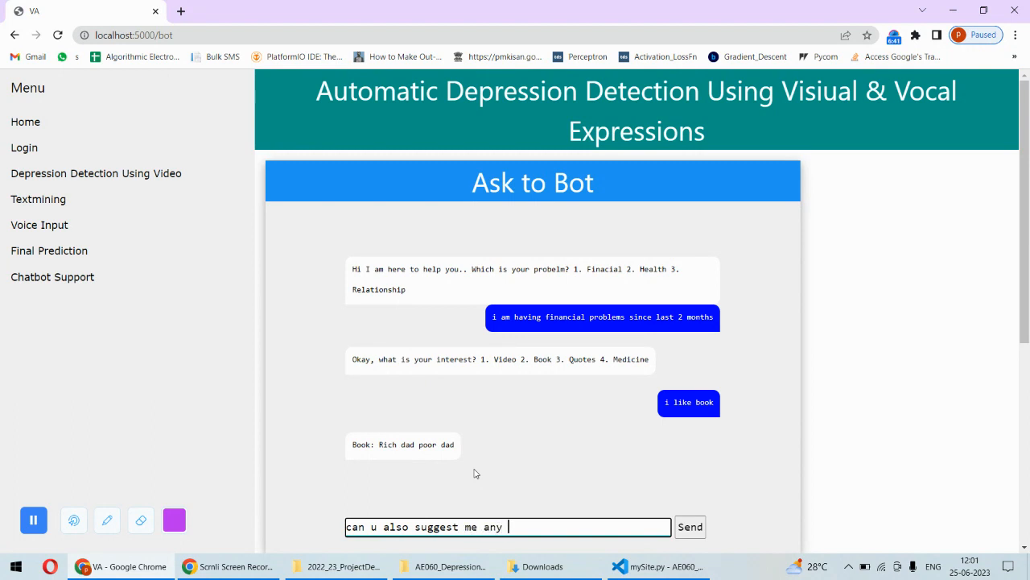
{"action": "left_click", "coordinate": [689, 526]}
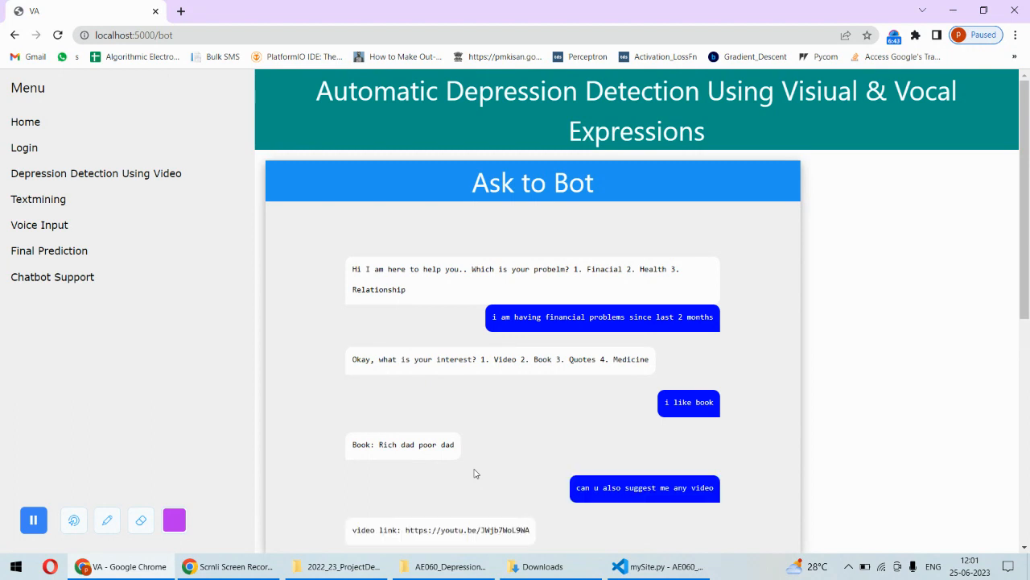
{"action": "scroll", "scroll_direction": "down", "scroll_amount": 3}
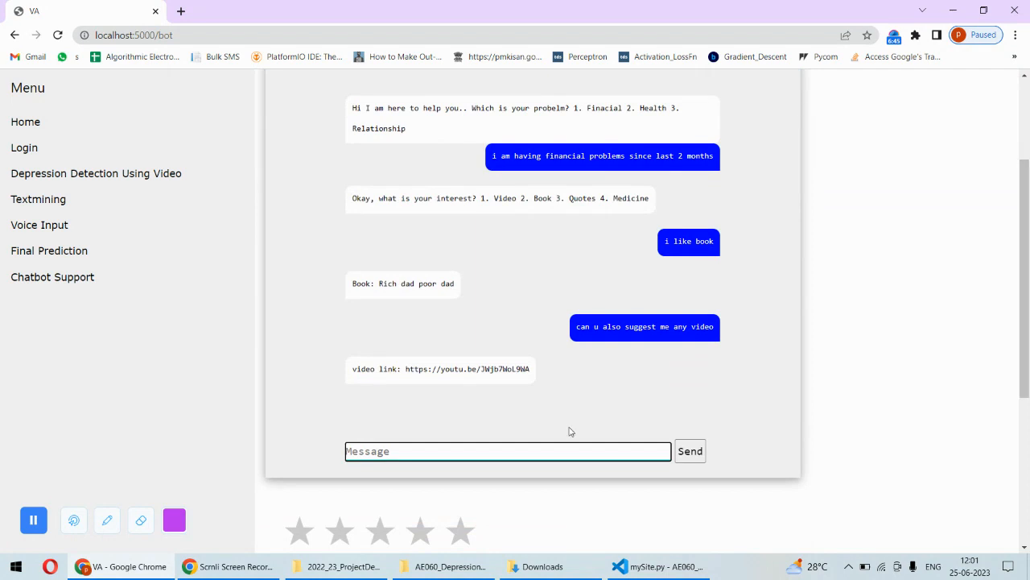
{"action": "mouse_move", "coordinate": [483, 433]}
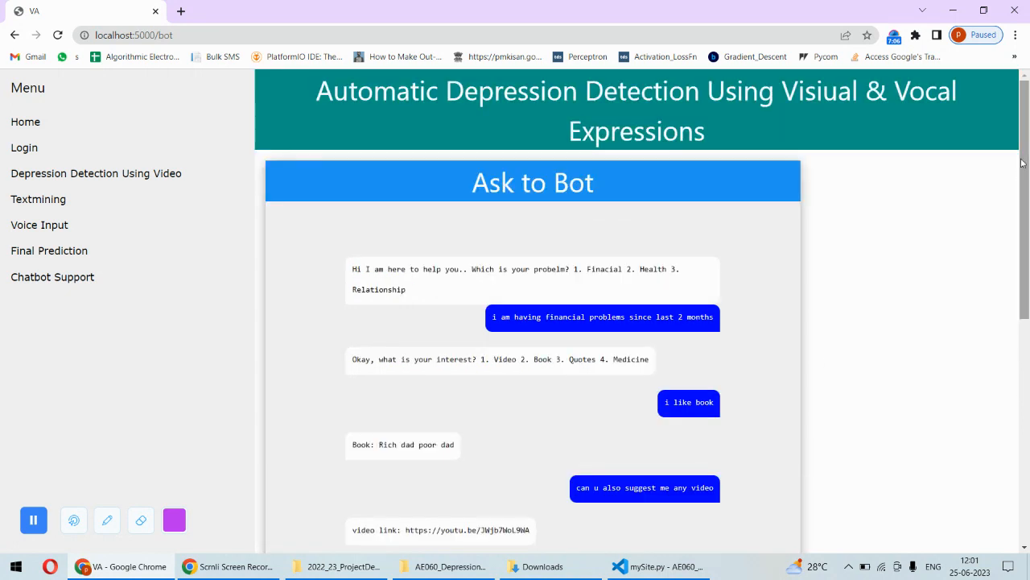
{"action": "mouse_move", "coordinate": [825, 237]}
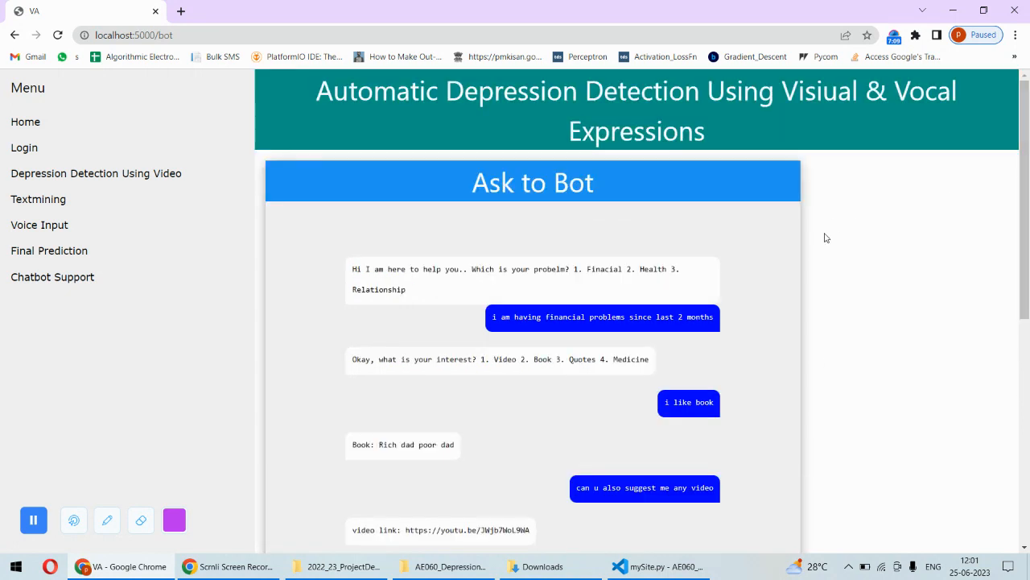
{"action": "mouse_move", "coordinate": [884, 242]}
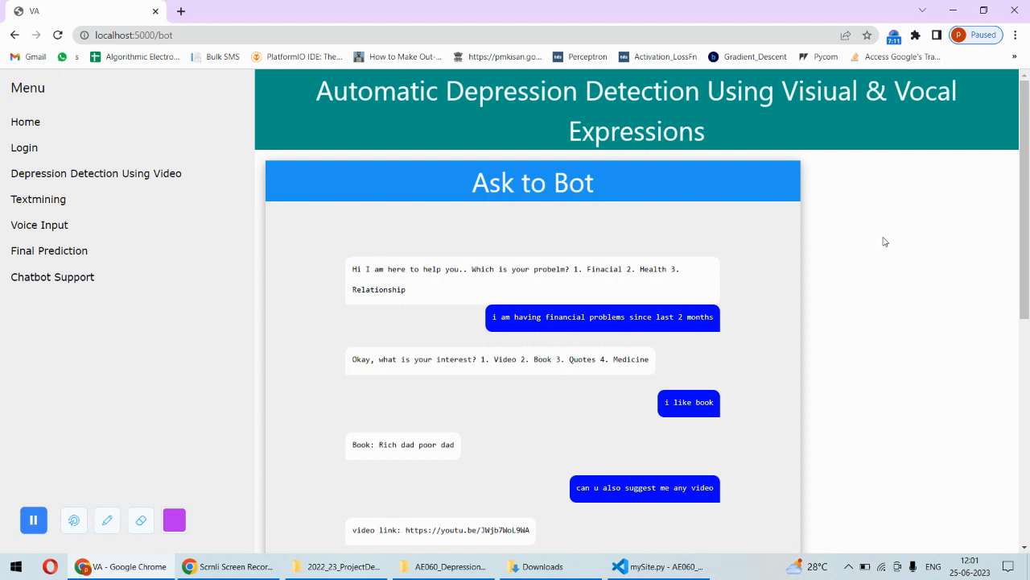
{"action": "left_click", "coordinate": [894, 35]}
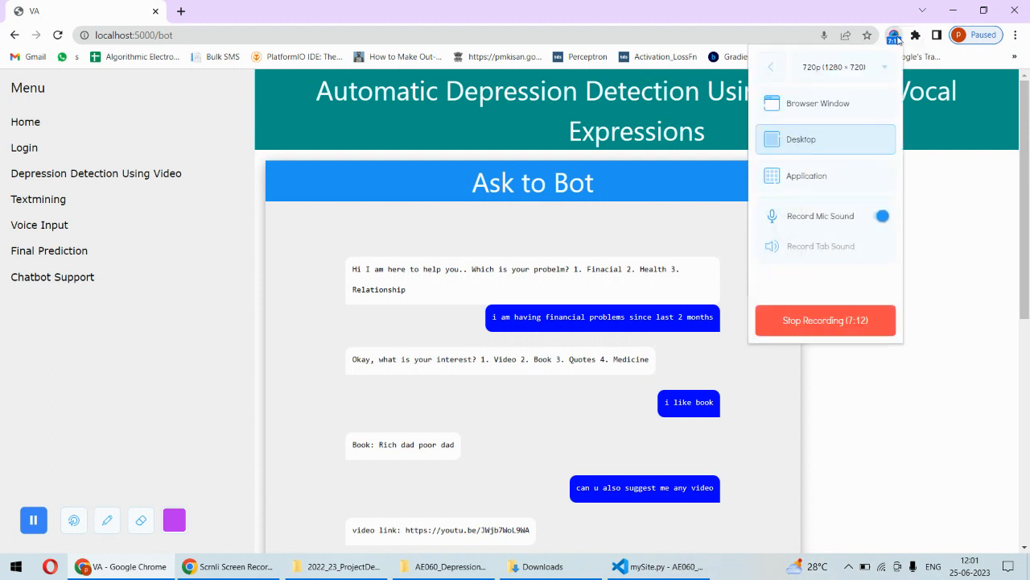
{"action": "mouse_move", "coordinate": [908, 303]}
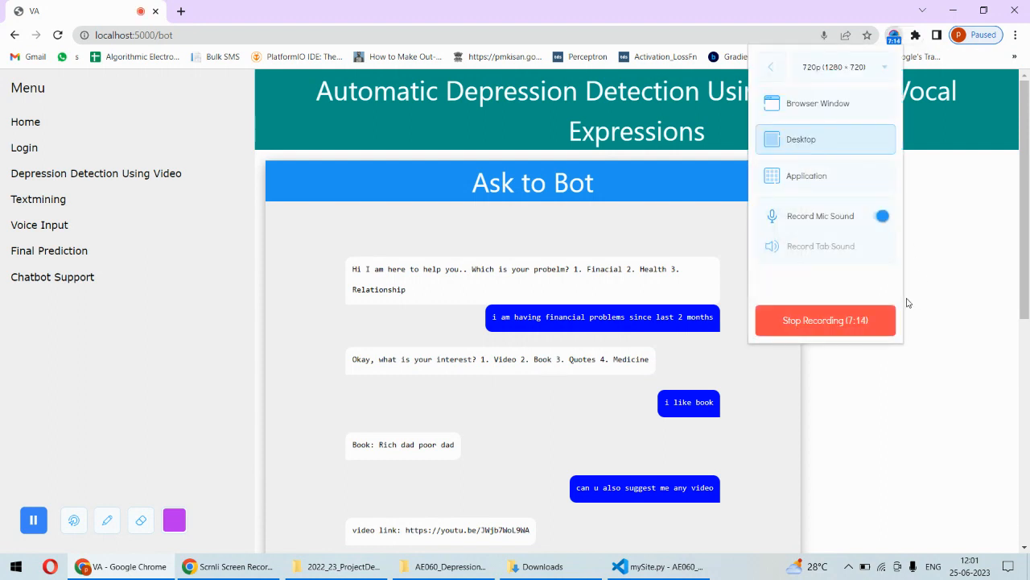